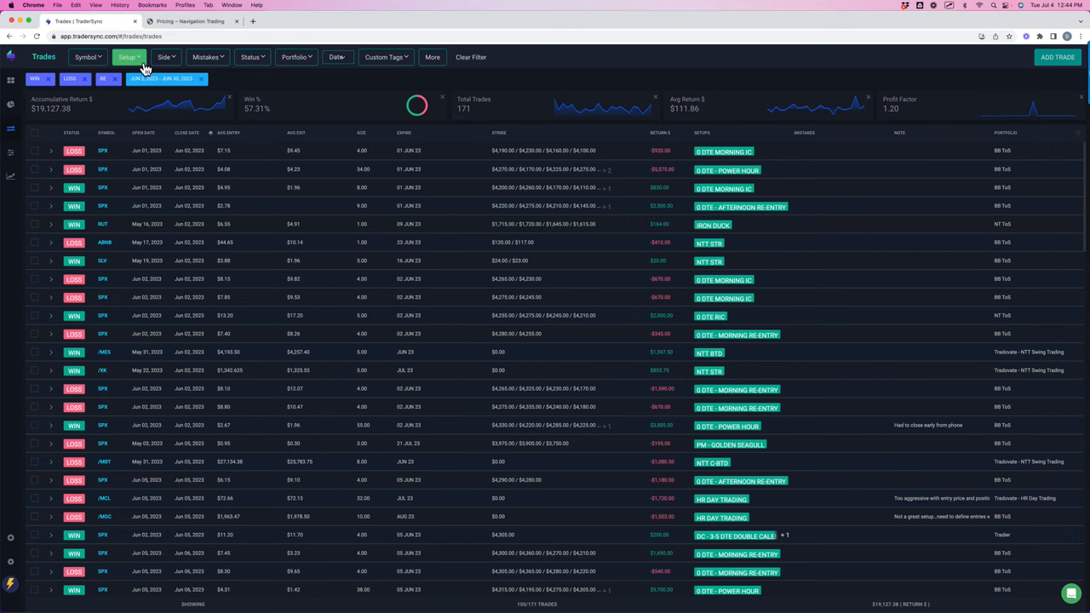
Step: Filter the trades to three 0 DTE setups, showing 61 trades at a 45.90% win rate
left_click(129, 58)
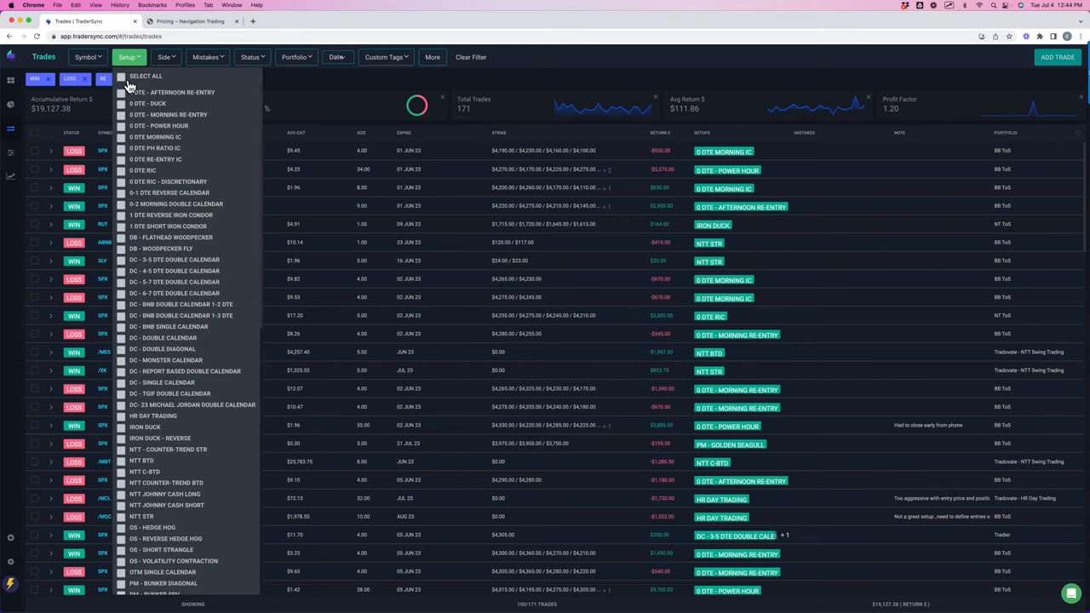
left_click(119, 104)
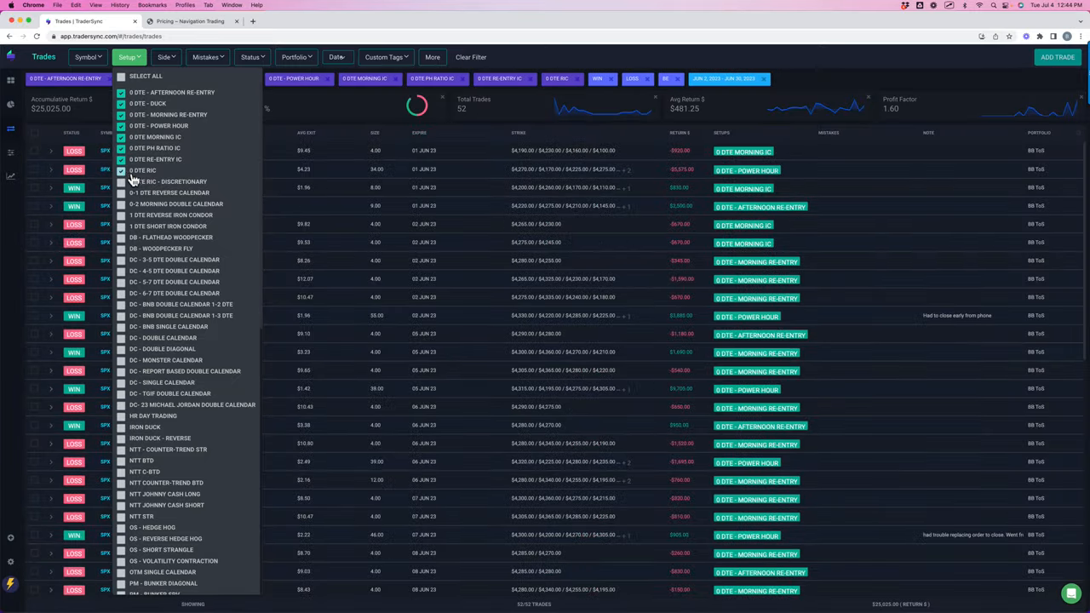
left_click(121, 170)
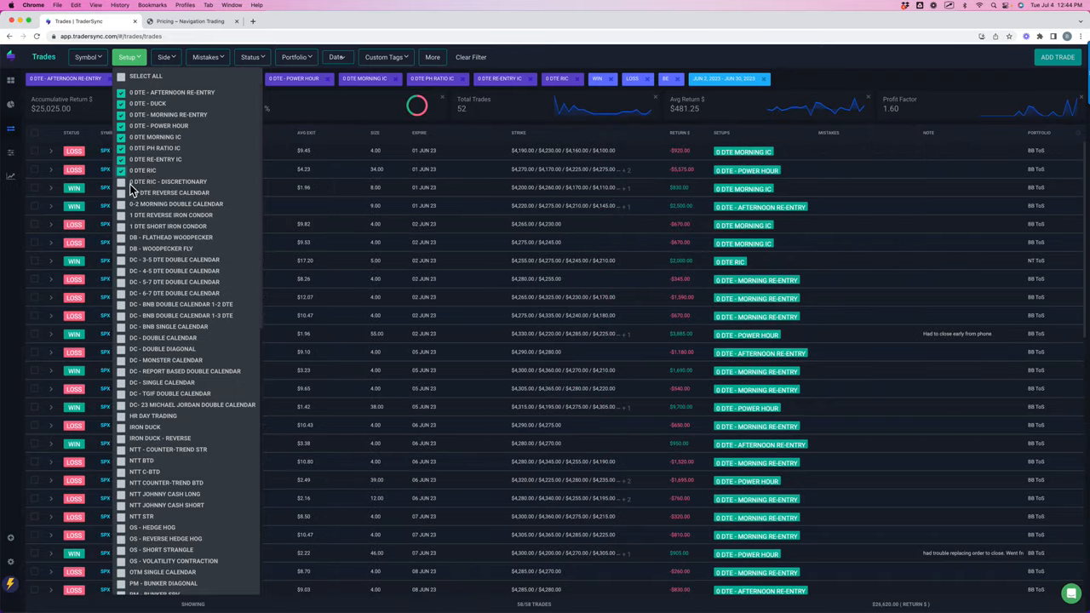
left_click(121, 180)
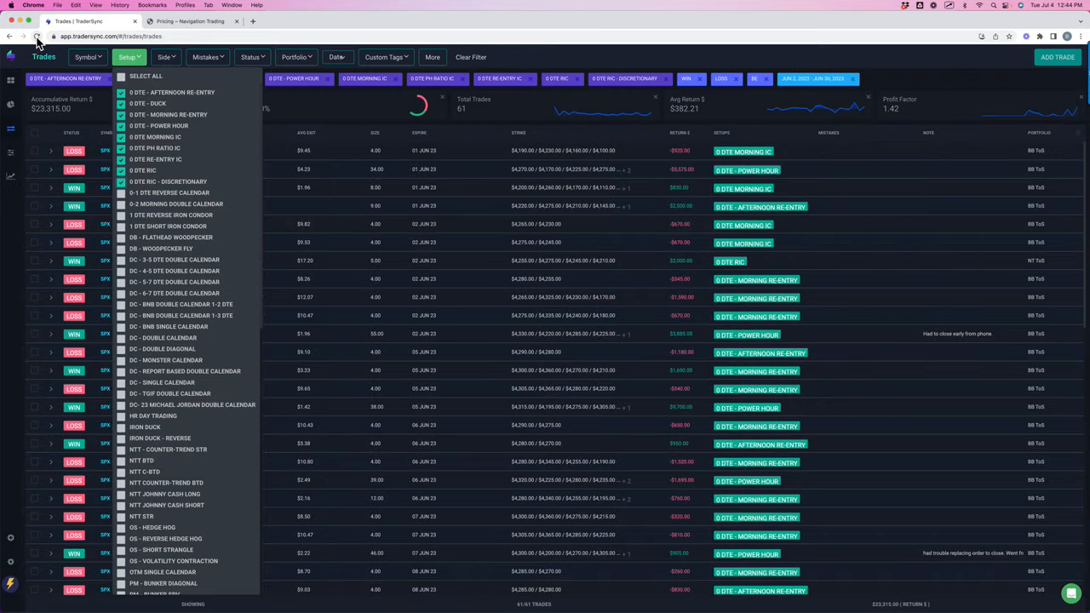
left_click(130, 58)
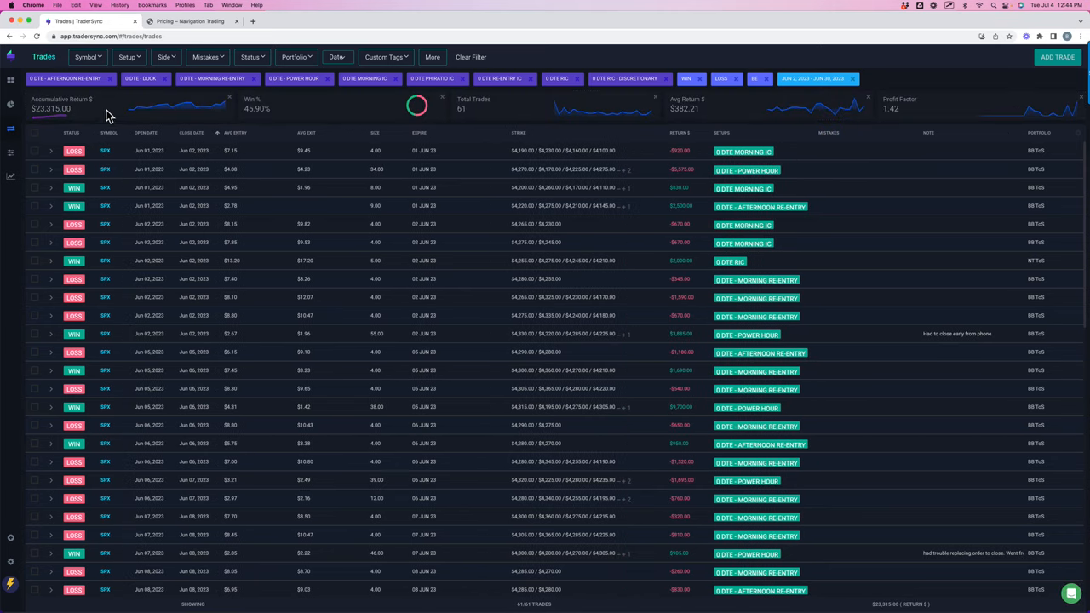
Step: Filter to only 0 DTE - AFTERNOON RE-ENTRY: 5 trades, -$3,060.00, 40.00% win rate
left_click(128, 58)
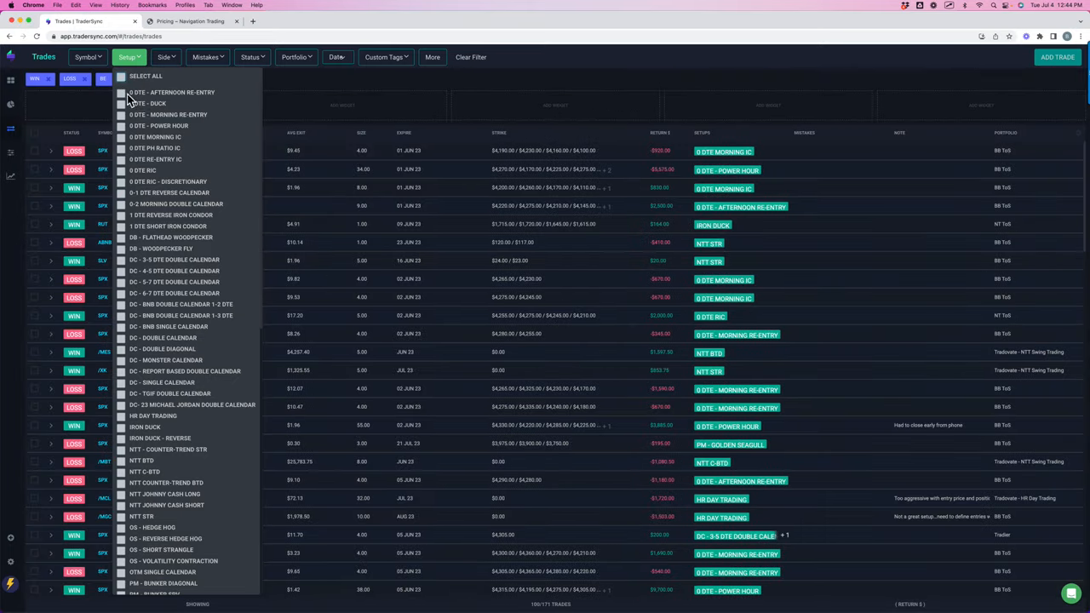
left_click(121, 92)
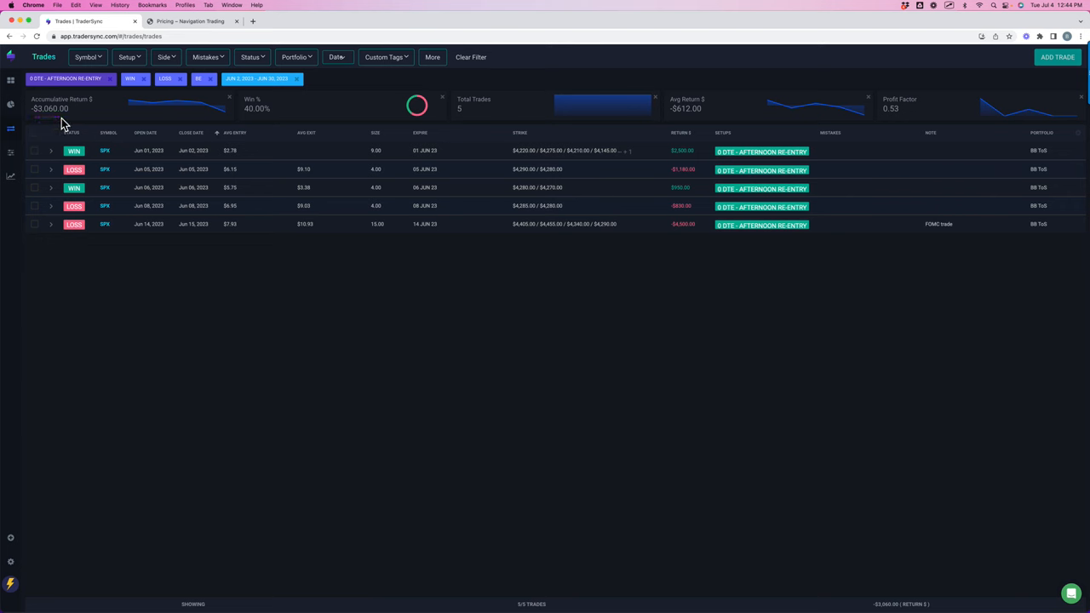
mouse_move(566, 164)
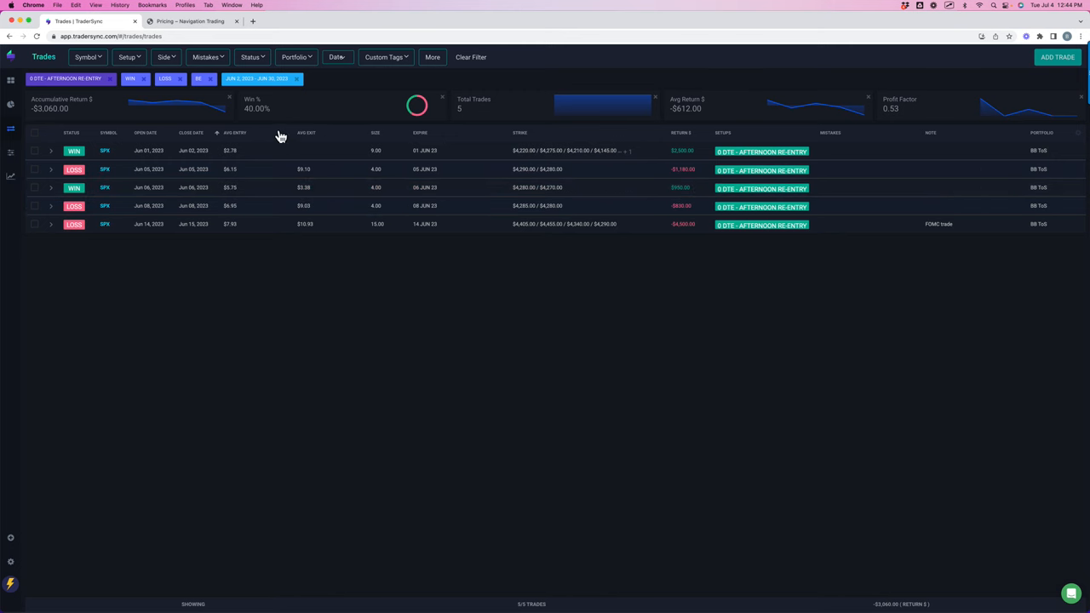
Step: Switch the filter to 0 DTE - DUCK: 4 winning trades totalling $3,525.00
left_click(129, 58)
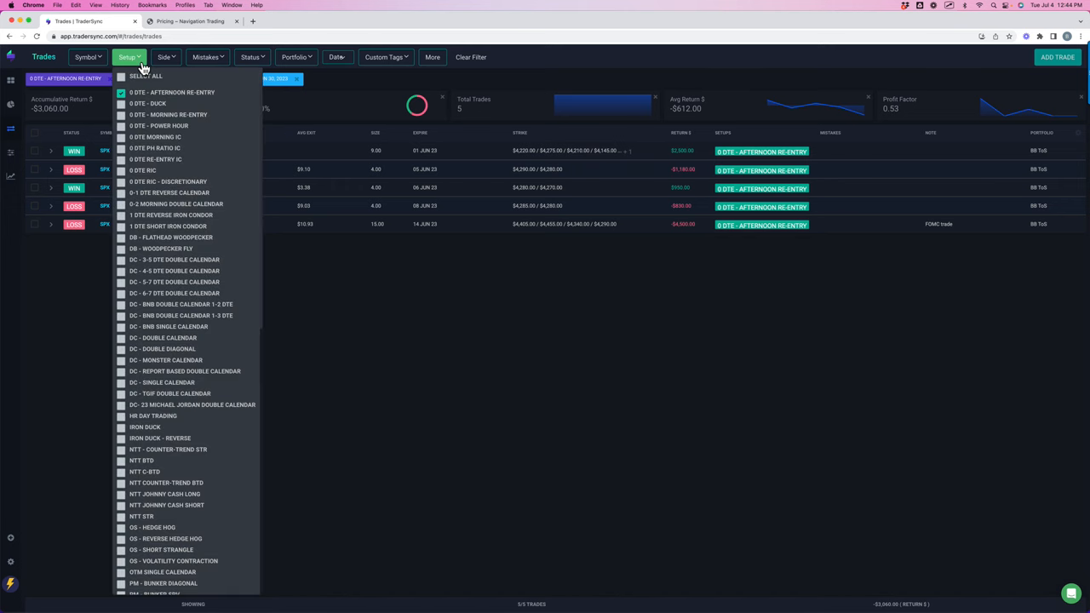
left_click(121, 104)
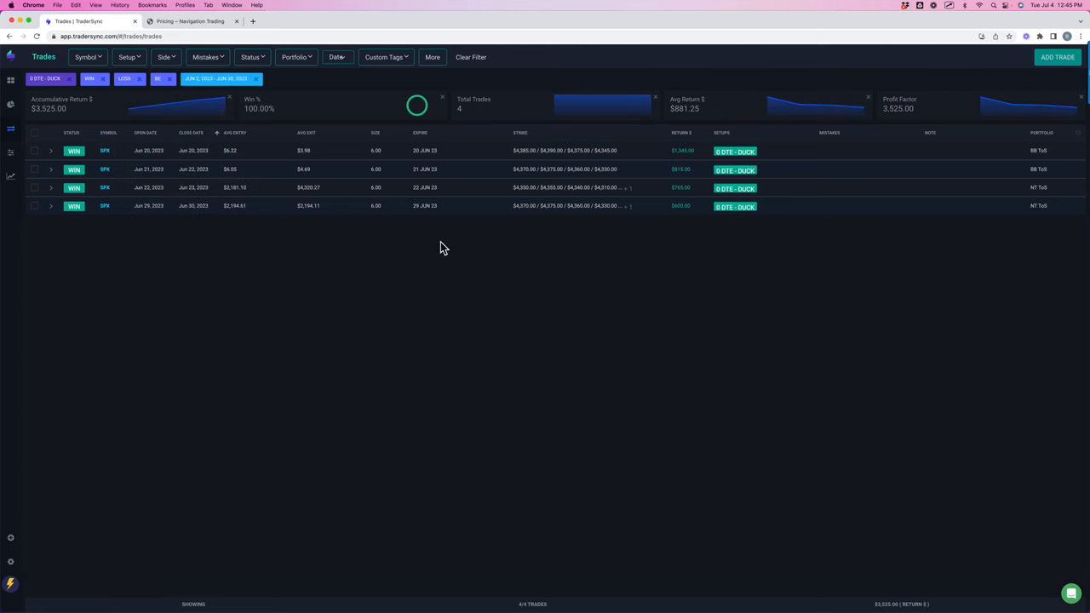
mouse_move(595, 239)
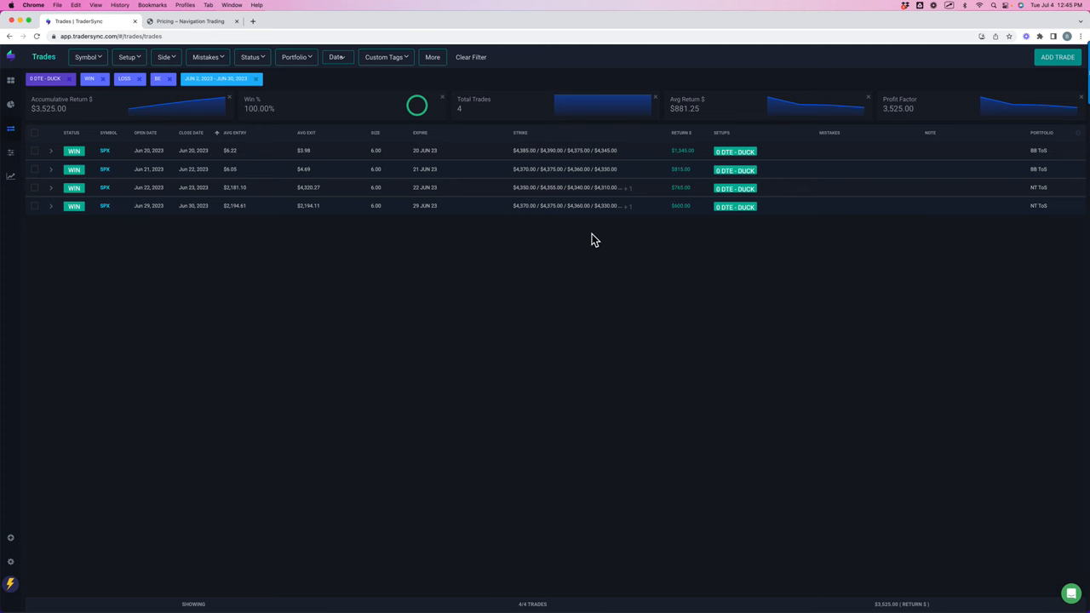
mouse_move(249, 149)
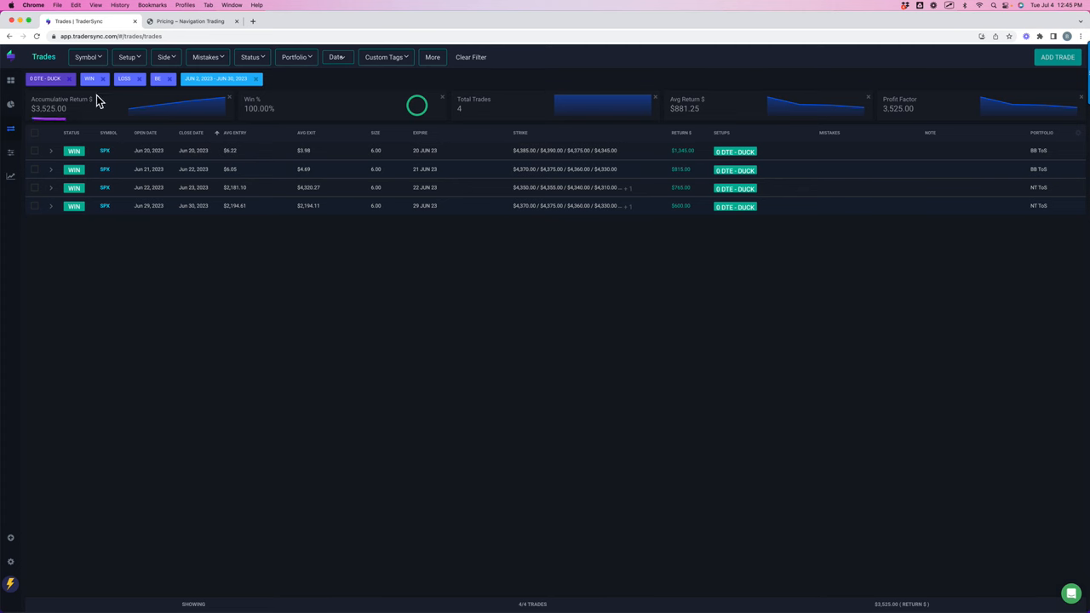
mouse_move(88, 58)
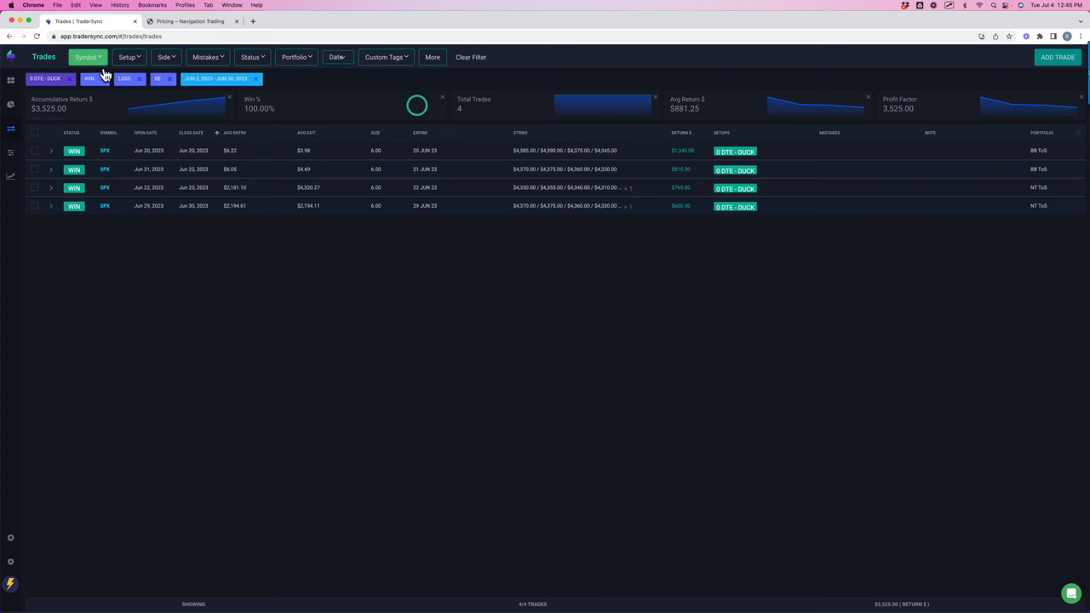
Step: Switch the filter to 0 DTE - MORNING RE-ENTRY: 19 trades, -$6,295.00, 15.79% win rate
left_click(128, 58)
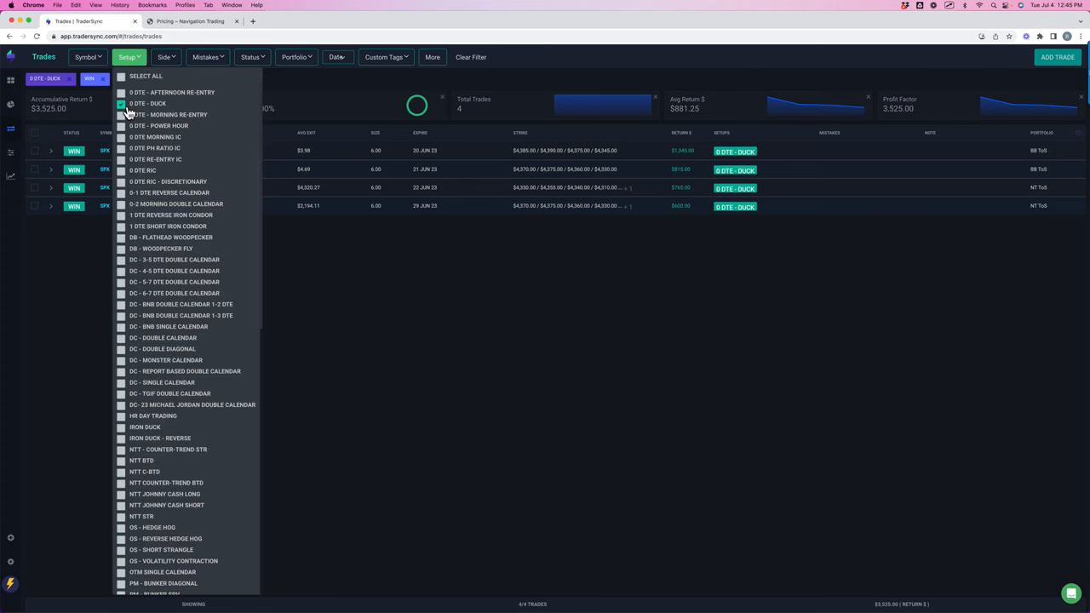
left_click(121, 114)
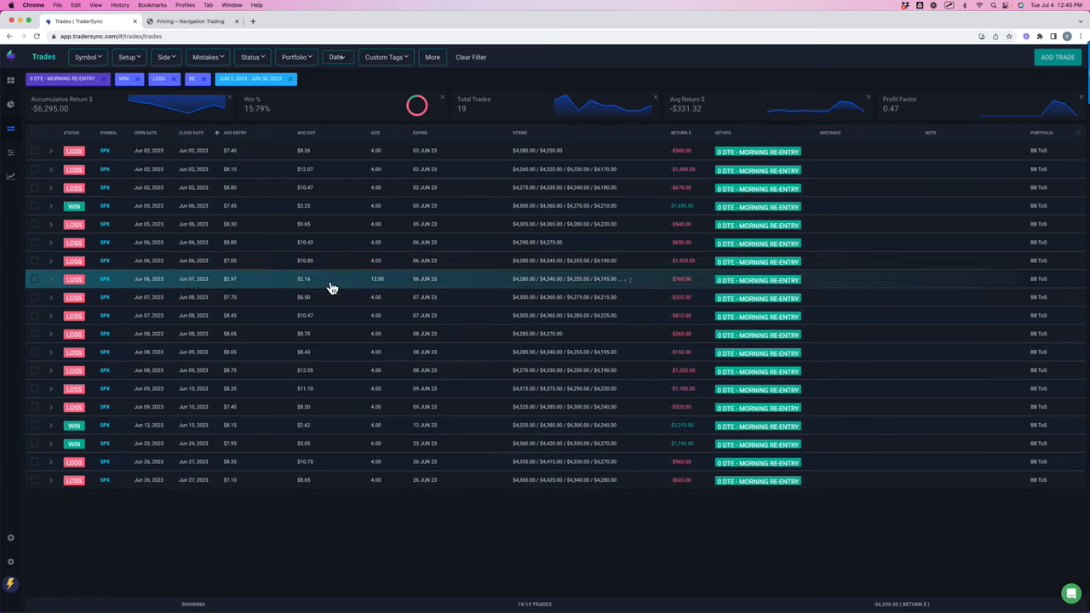
mouse_move(726, 262)
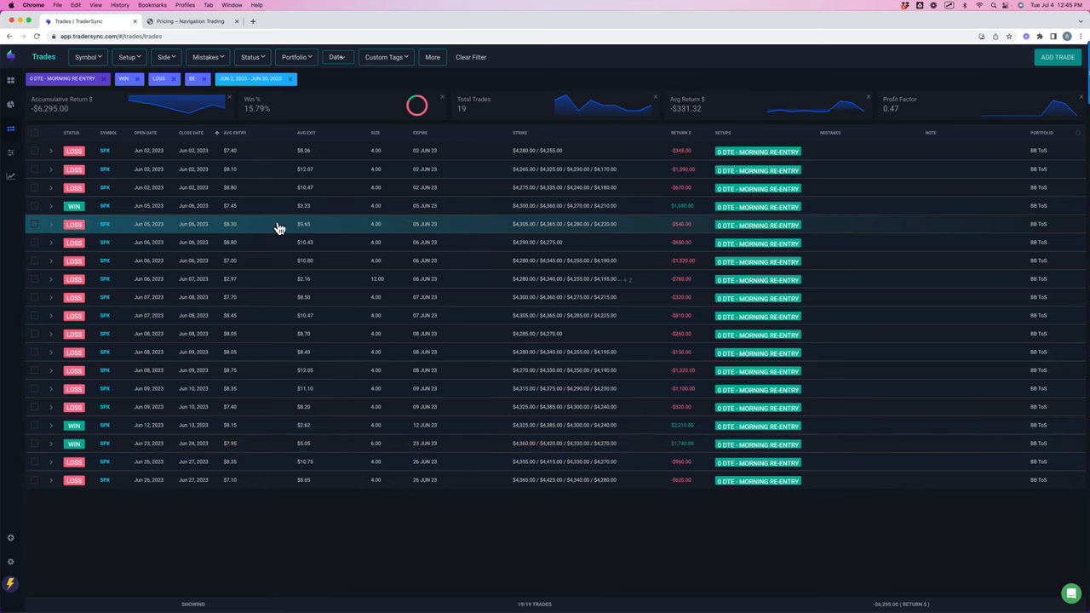
mouse_move(79, 123)
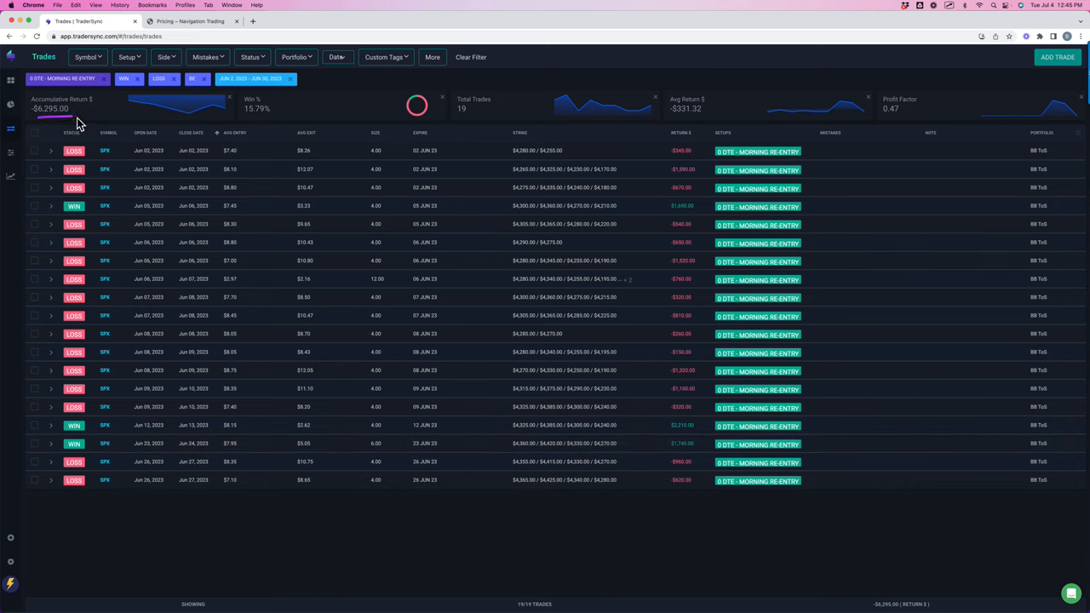
mouse_move(76, 122)
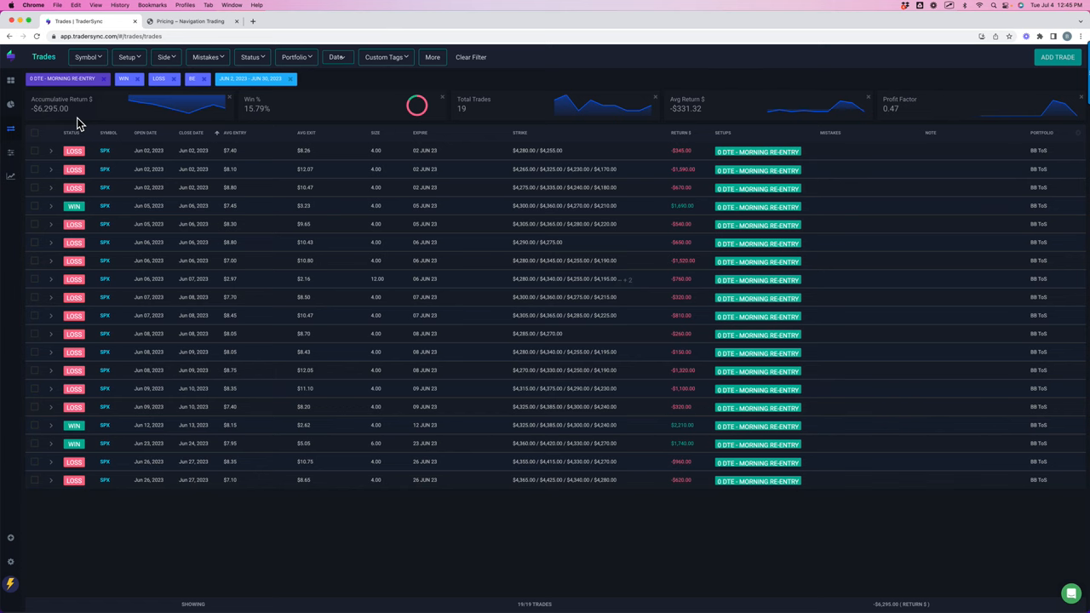
mouse_move(79, 126)
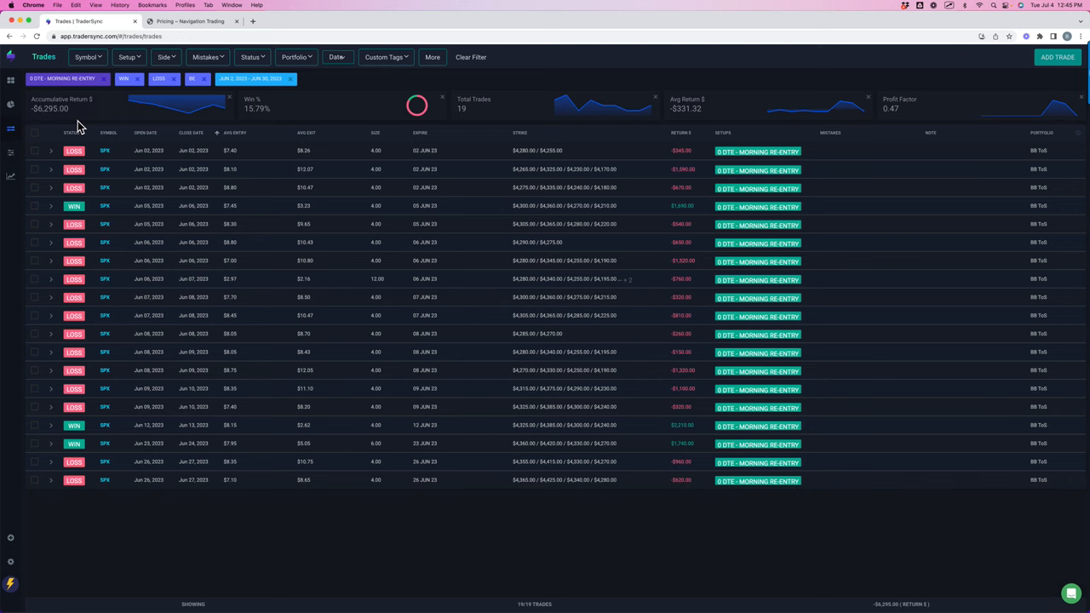
mouse_move(85, 126)
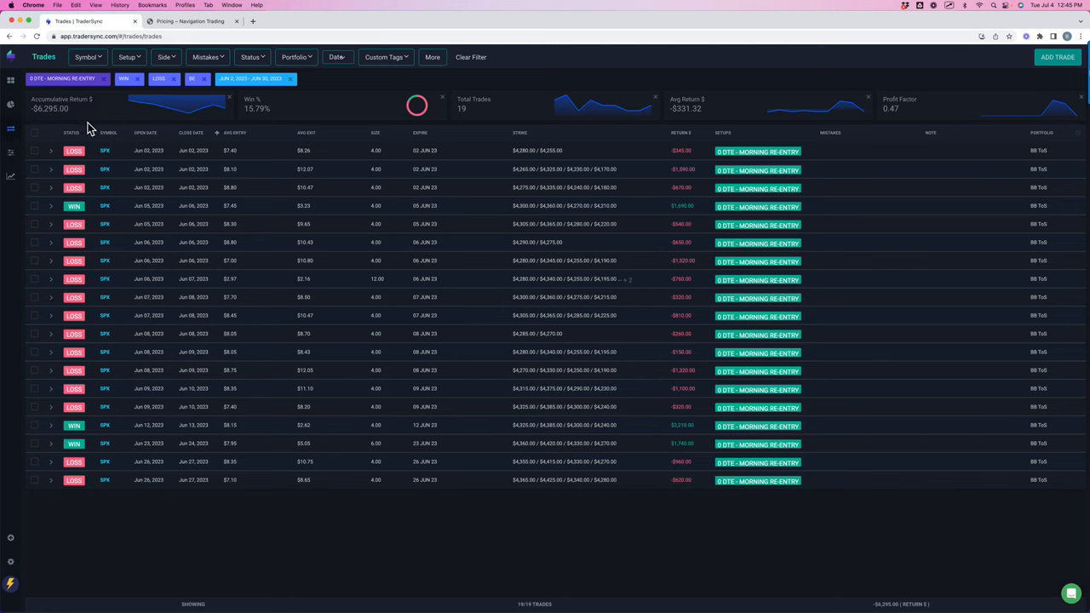
mouse_move(100, 126)
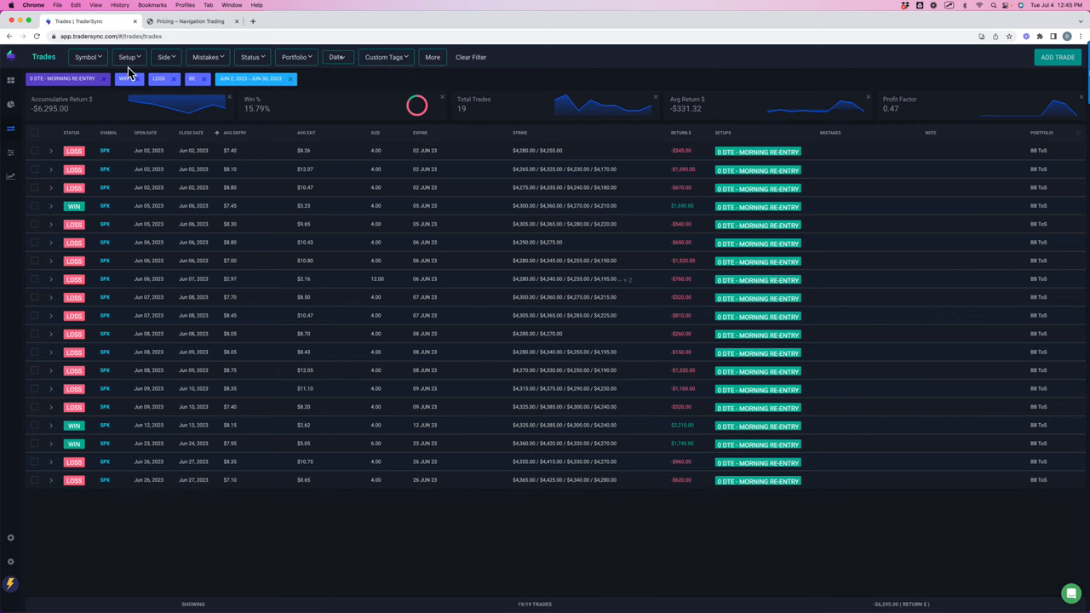
Step: View the 20 0 DTE - POWER HOUR trades at 60% win rate, then reopen the setup list over all 171 trades
left_click(128, 58)
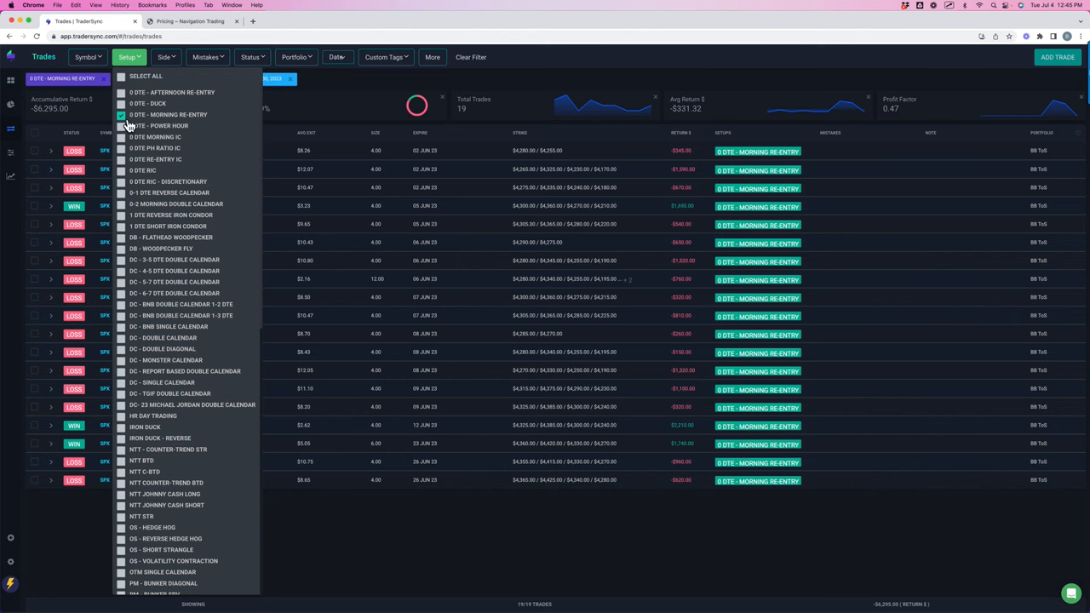
left_click(121, 126)
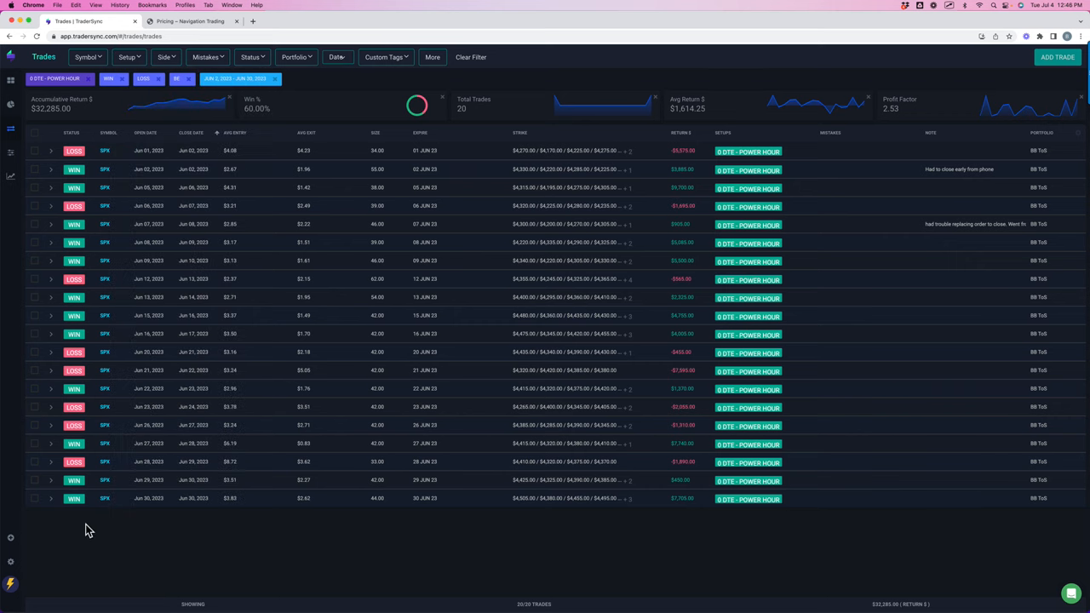
mouse_move(37, 126)
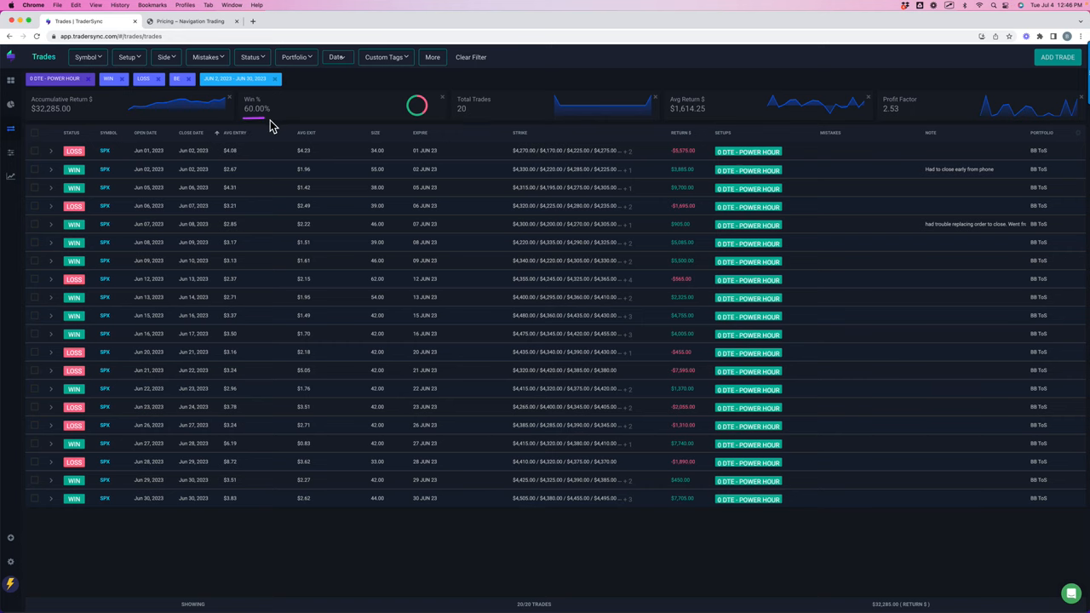
left_click(130, 58)
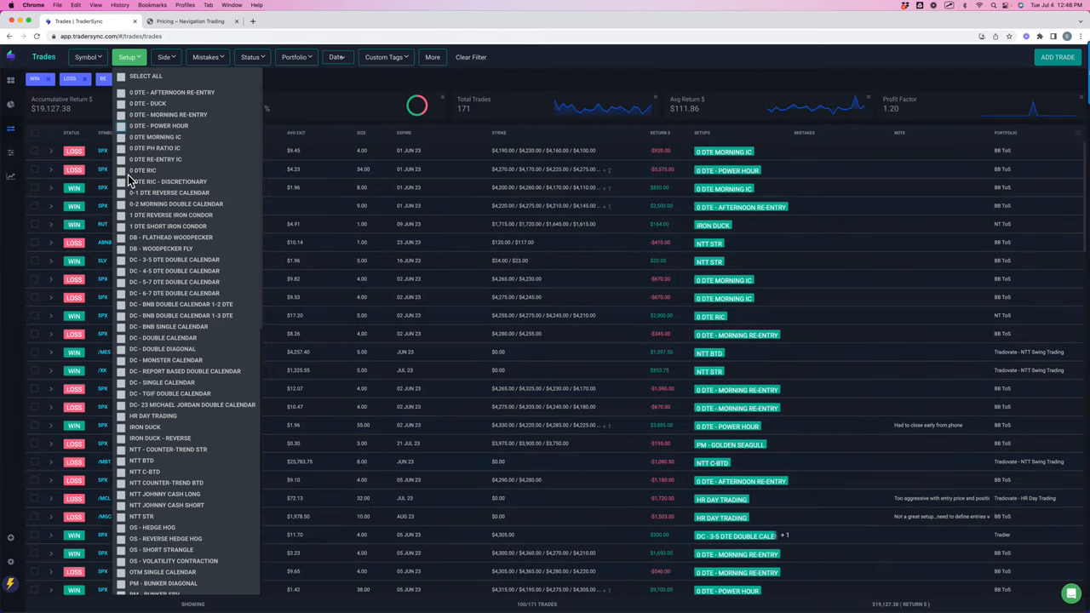
Step: Review the 0 DTE RIC setup, then filter to 0 DTE RIC - DISCRETIONARY: 3 trades, -$3,305.00
left_click(121, 170)
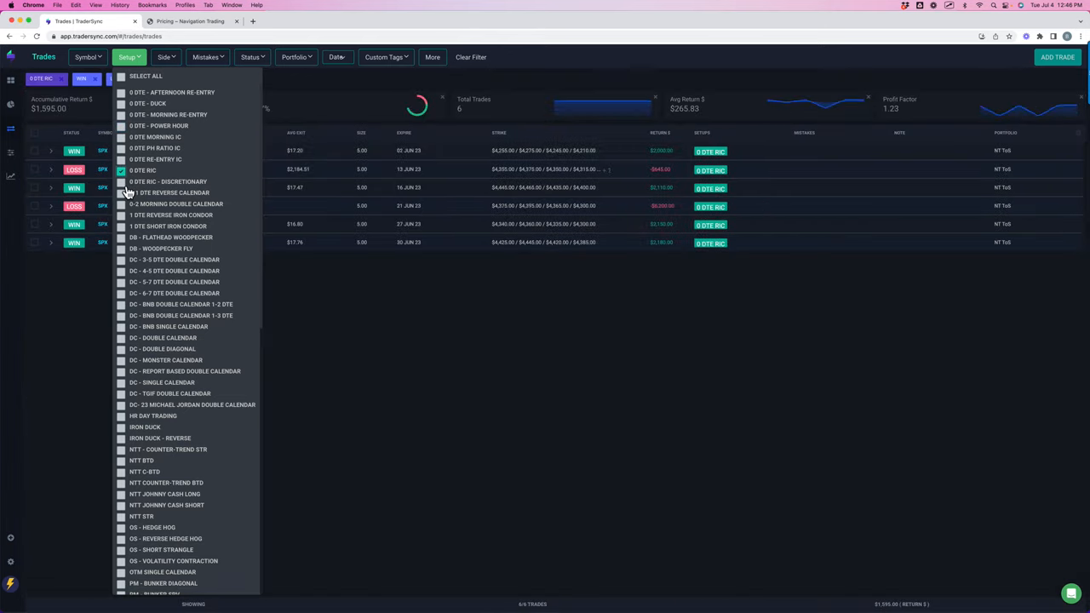
left_click(121, 181)
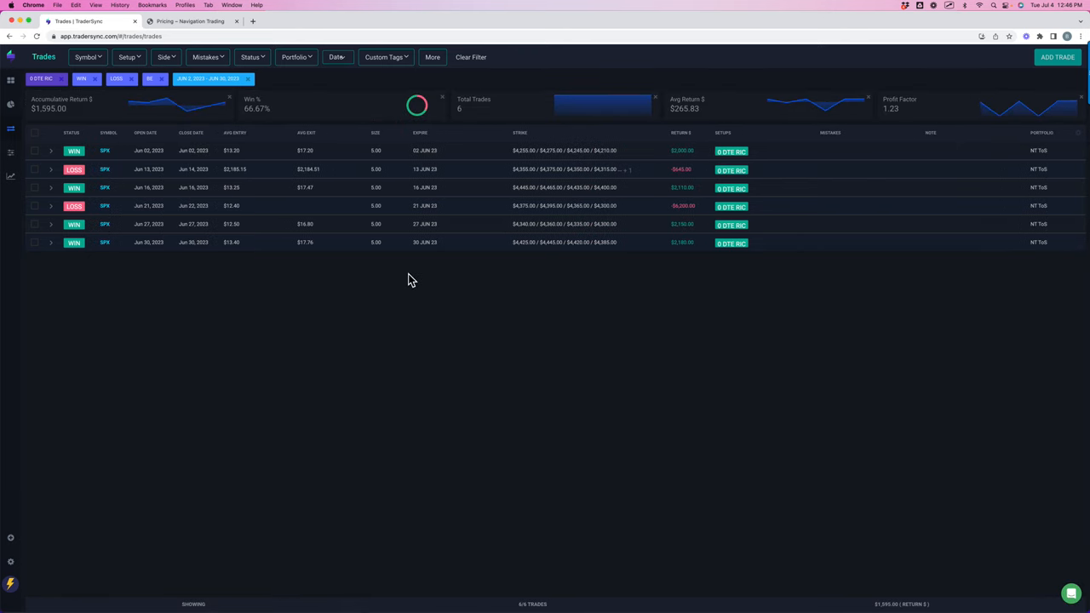
mouse_move(467, 123)
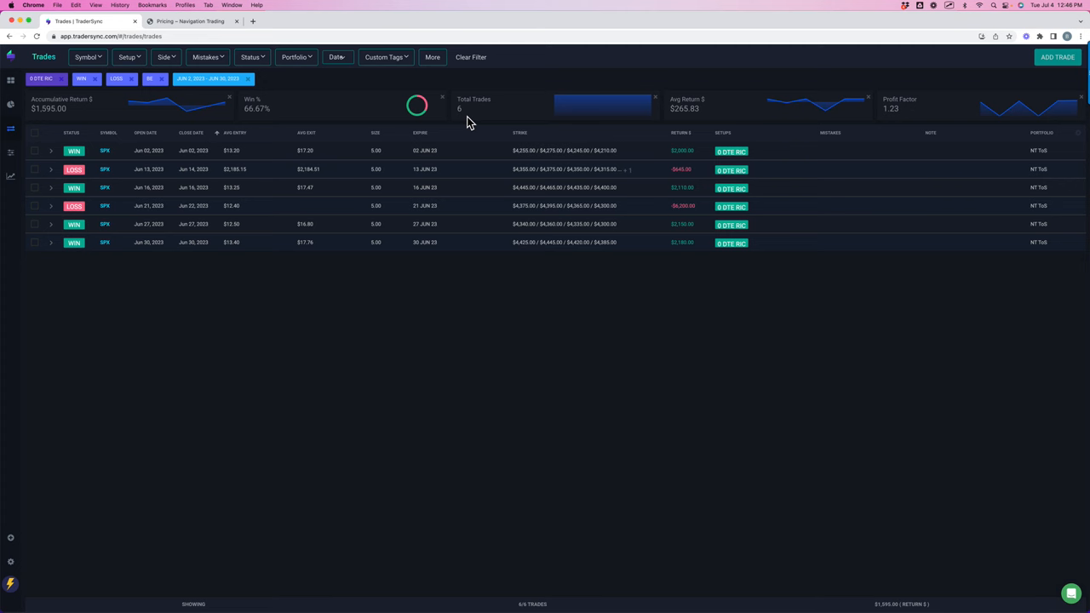
mouse_move(58, 129)
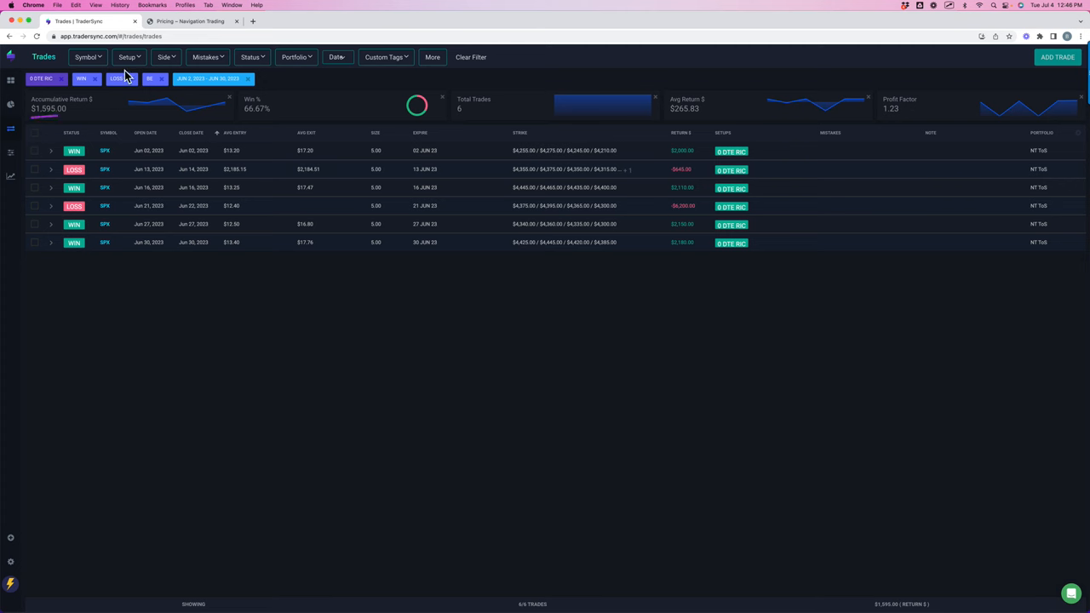
left_click(127, 58)
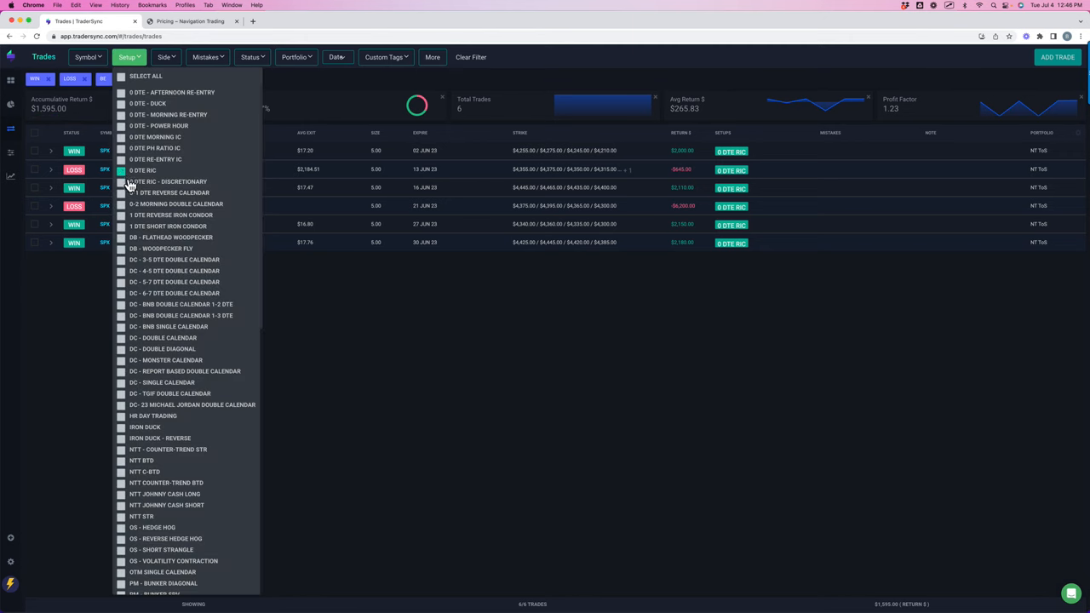
left_click(120, 180)
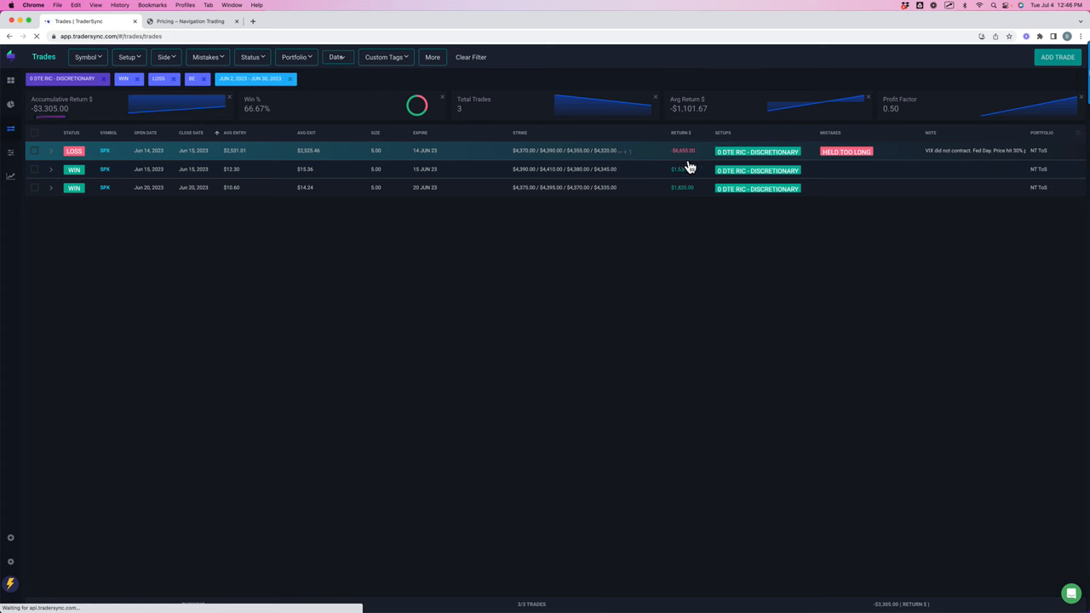
mouse_move(698, 163)
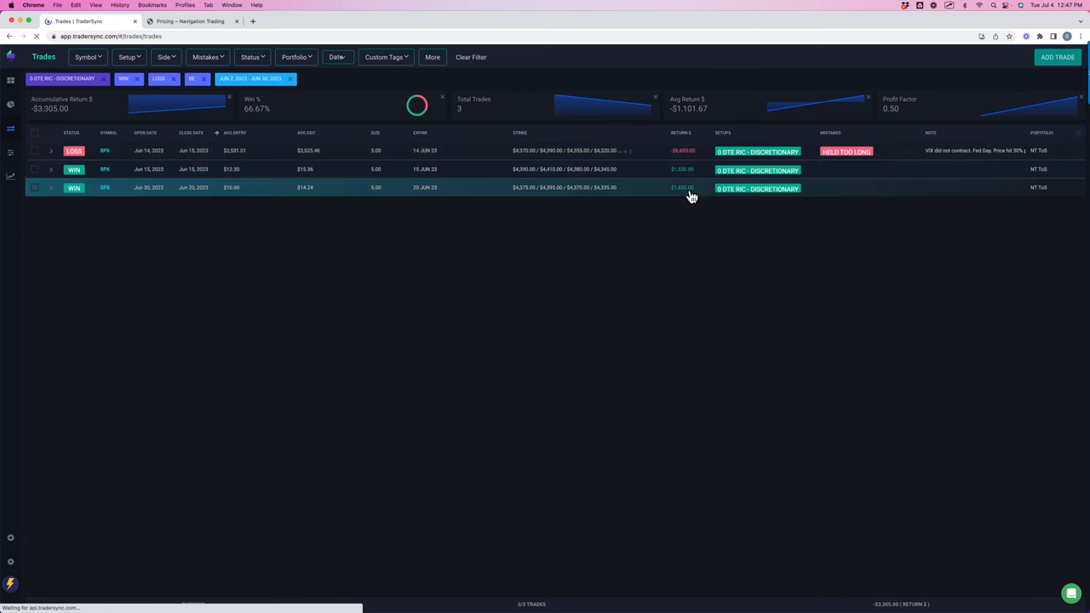
mouse_move(259, 169)
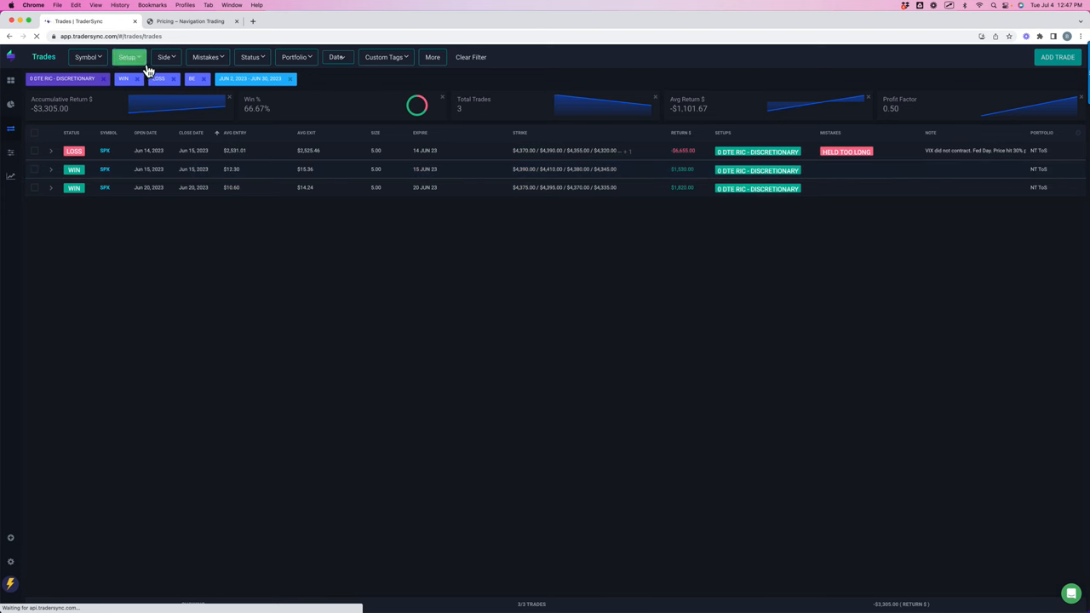
Step: Swap the discretionary setup for the Flathead Woodpecker and Woodpecker Fly setups: 3 wins totalling $78.00
left_click(128, 58)
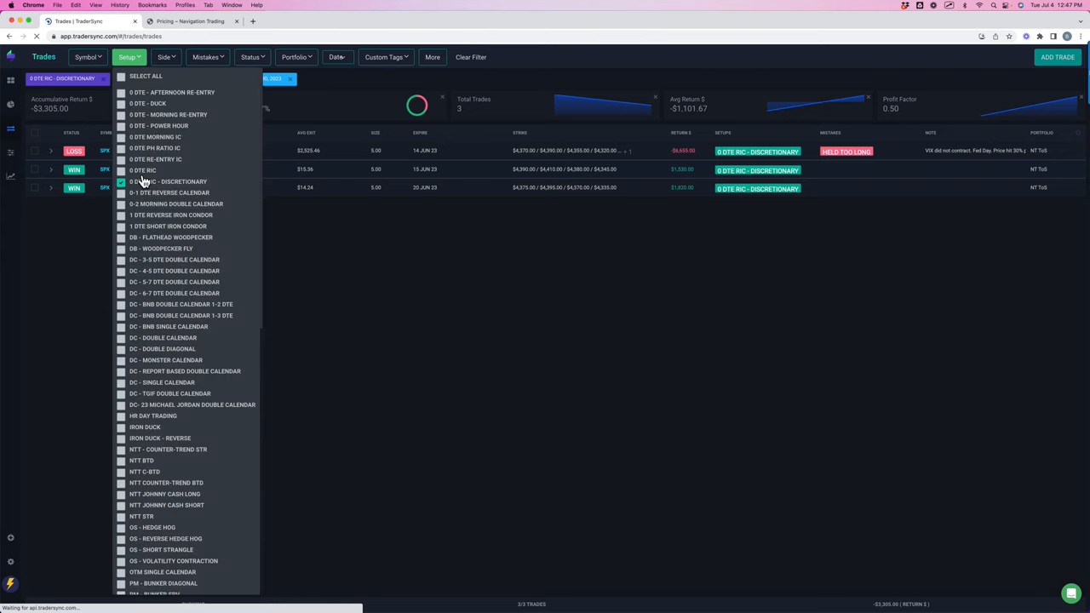
left_click(121, 181)
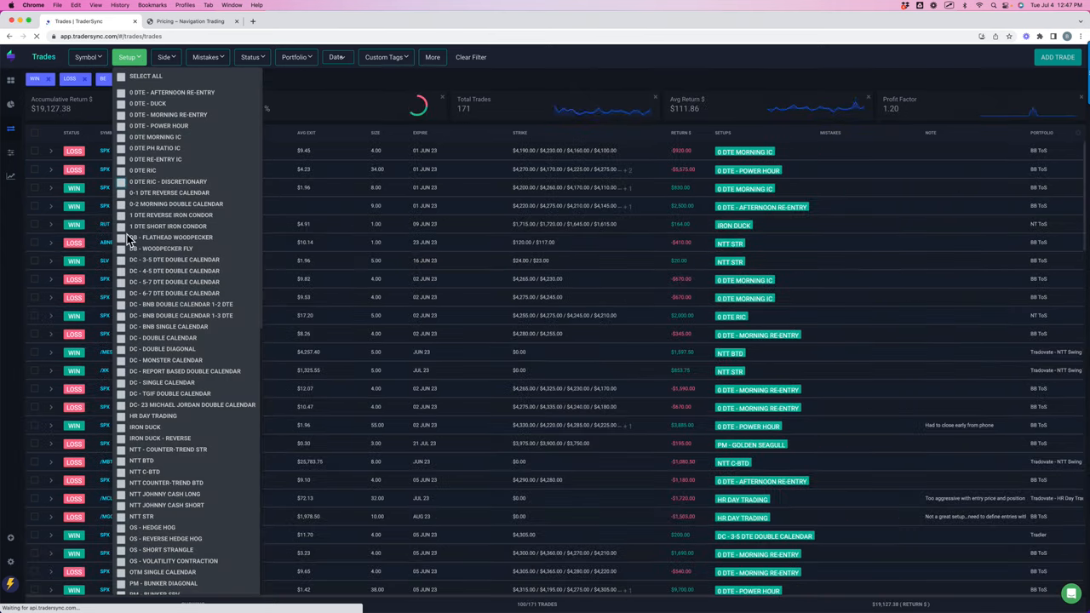
left_click(121, 248)
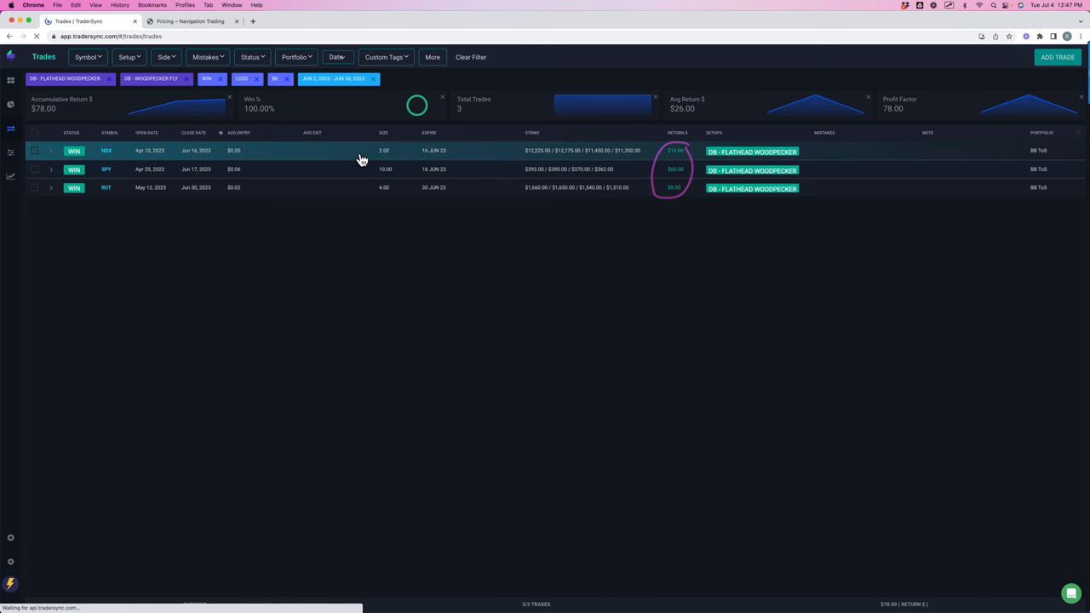
left_click(127, 58)
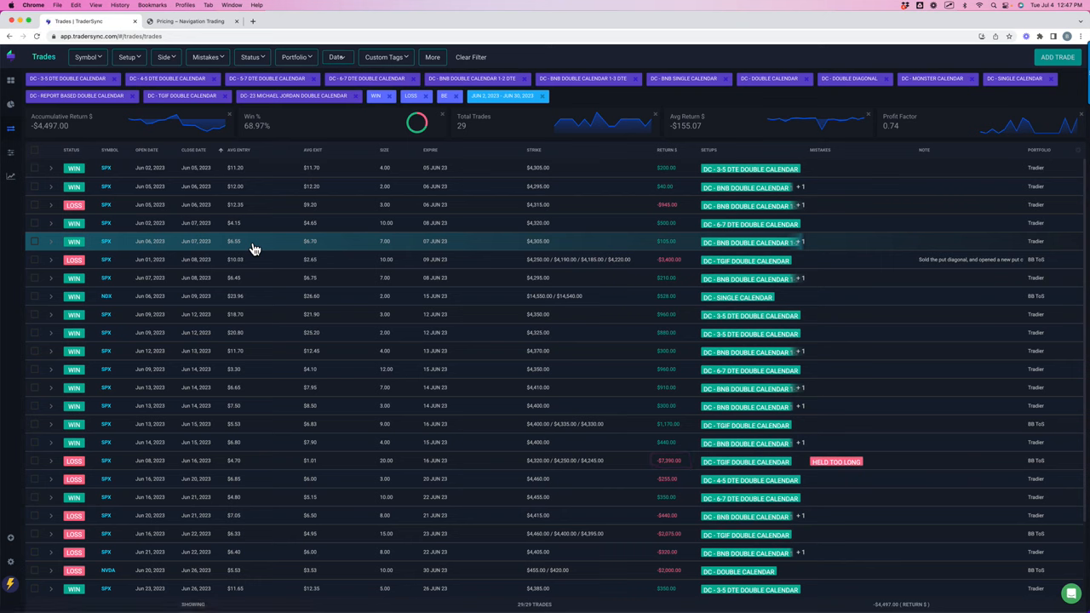
mouse_move(249, 140)
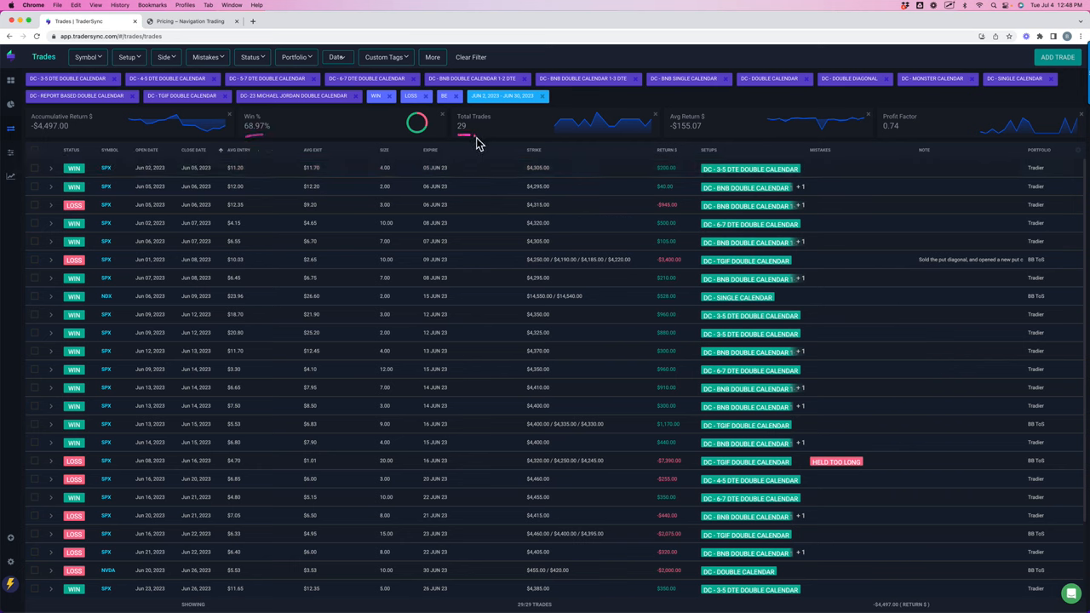
mouse_move(477, 143)
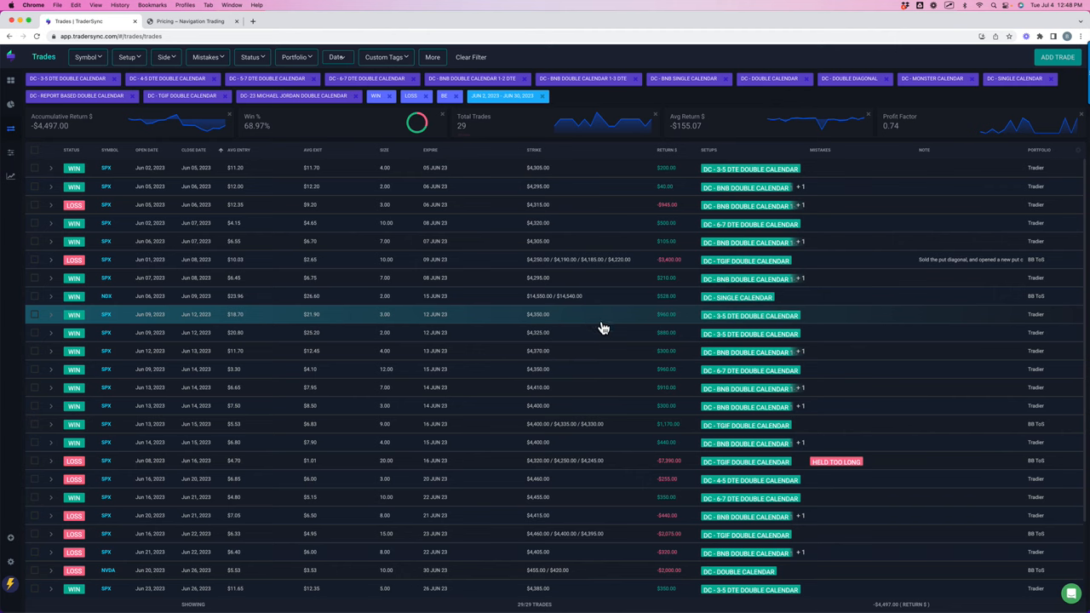
mouse_move(531, 320)
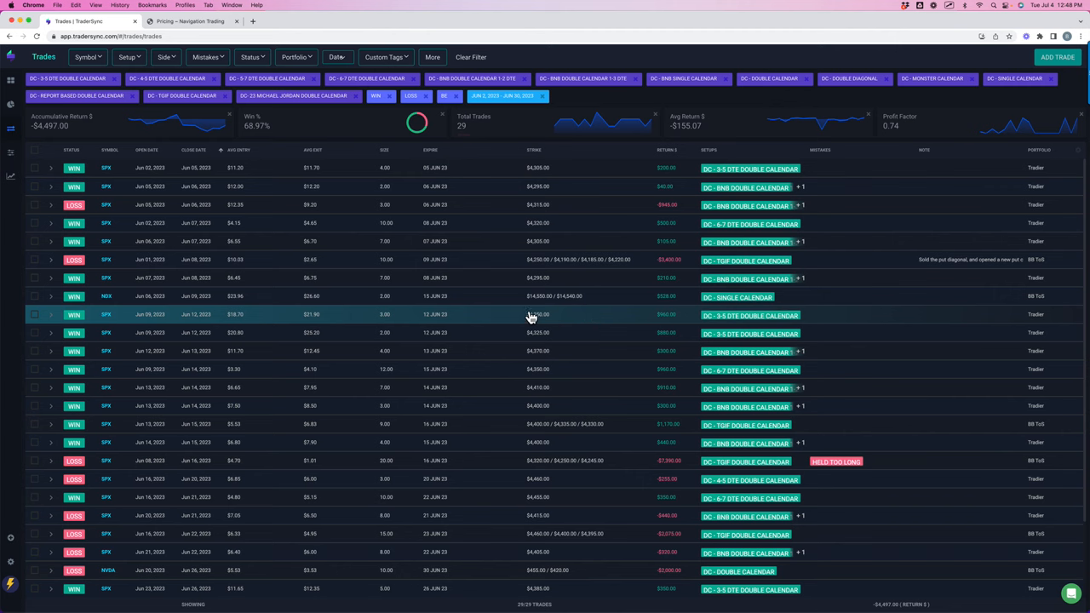
Step: Clear all setups and filter to IRON DUCK and IRON DUCK - REVERSE: 4 trades, 100.00% win rate
left_click(129, 57)
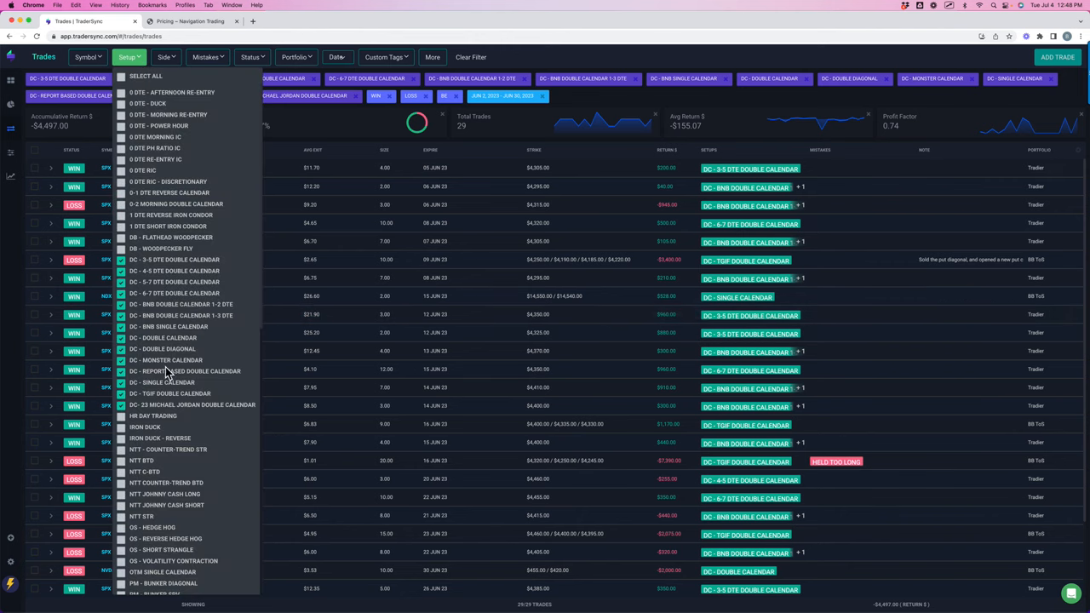
left_click(146, 75)
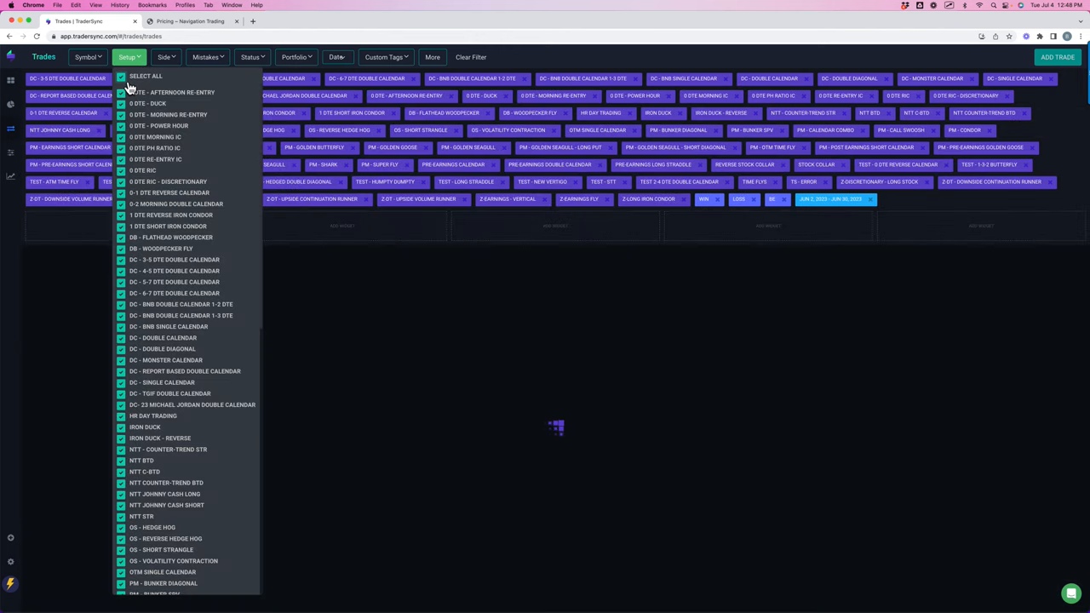
left_click(145, 75)
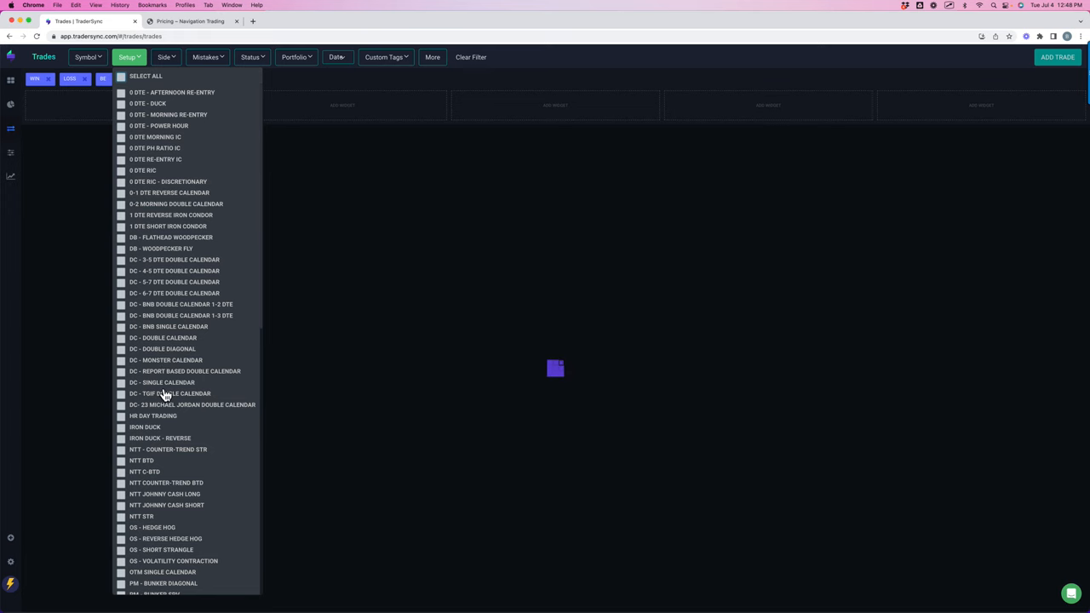
left_click(121, 437)
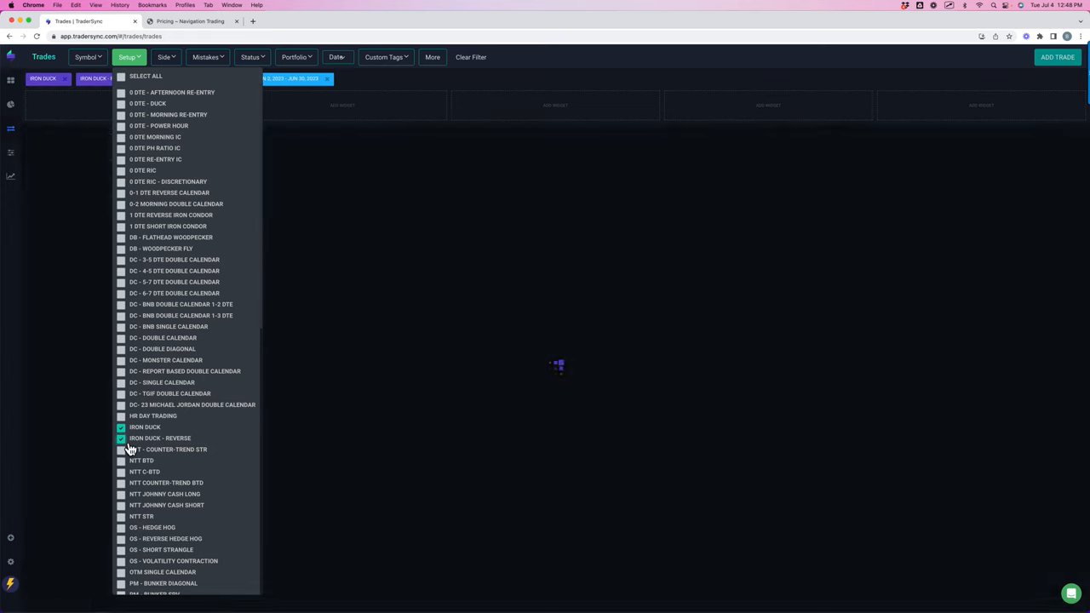
left_click(126, 58)
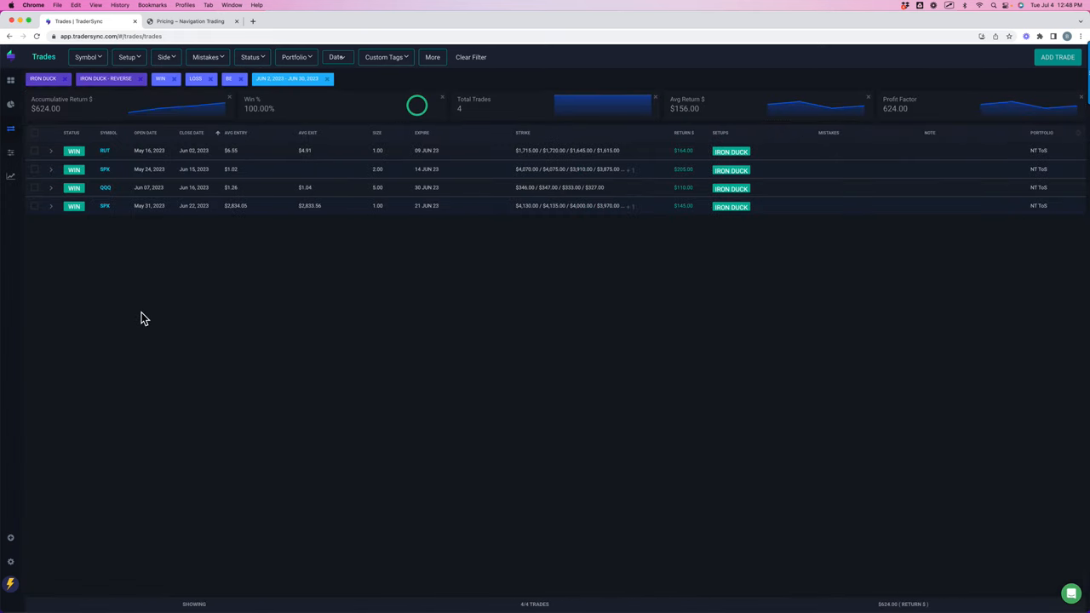
mouse_move(157, 295)
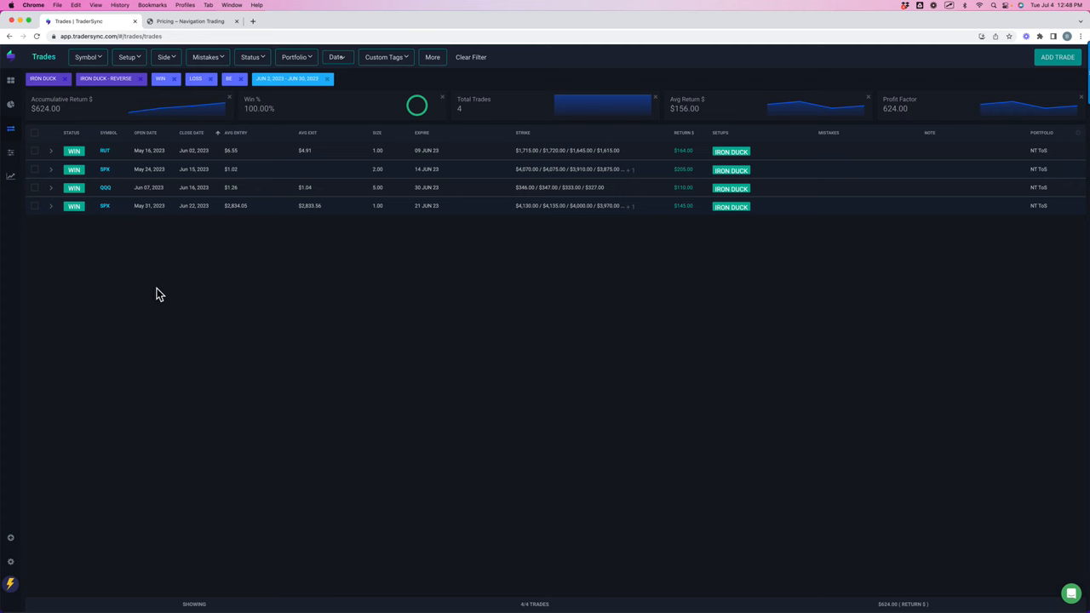
mouse_move(666, 256)
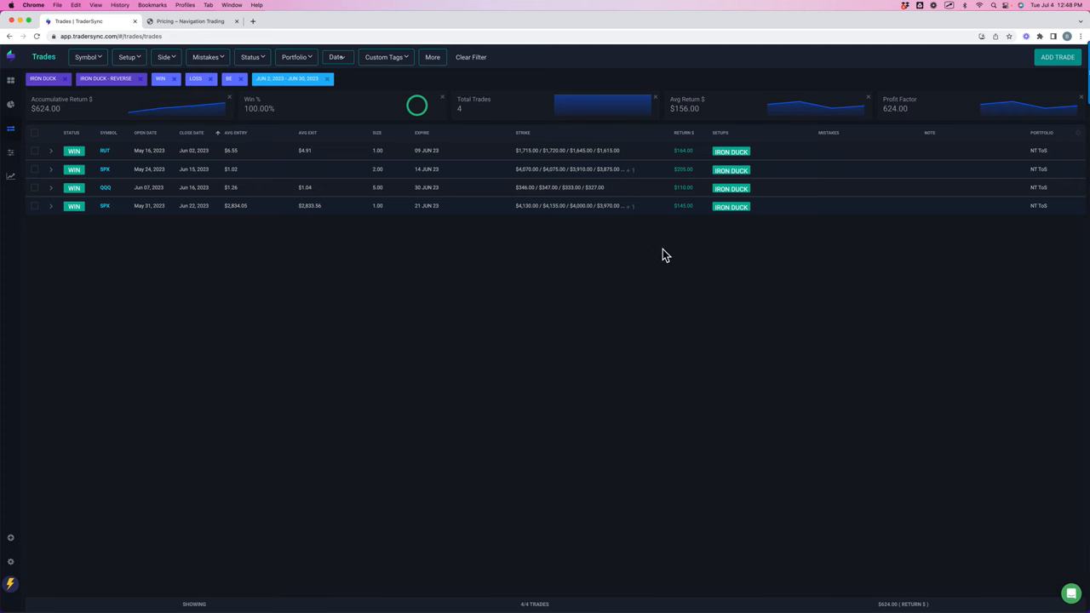
mouse_move(685, 228)
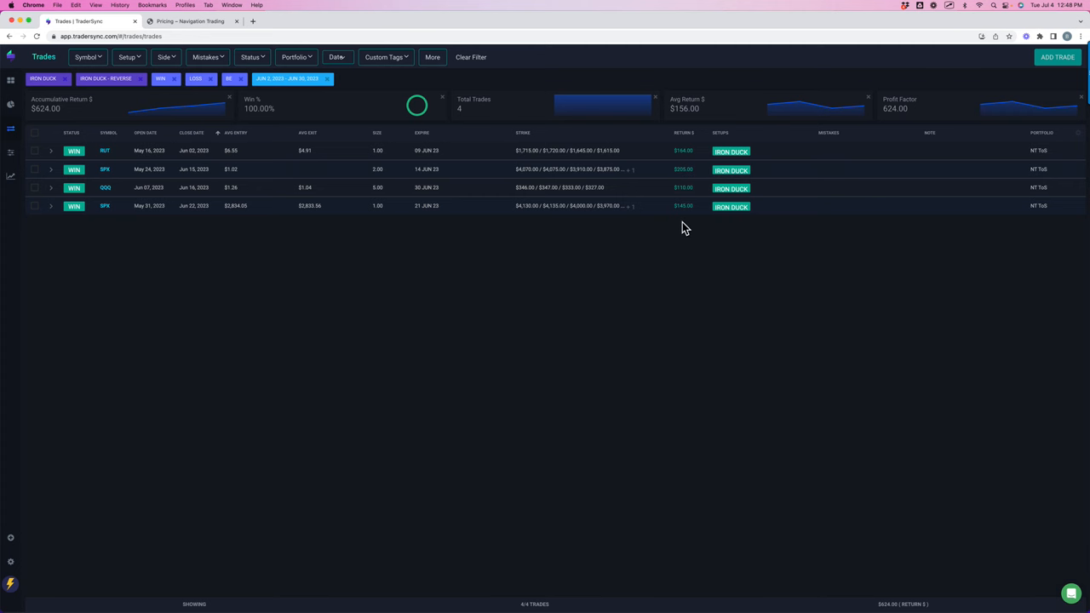
mouse_move(685, 170)
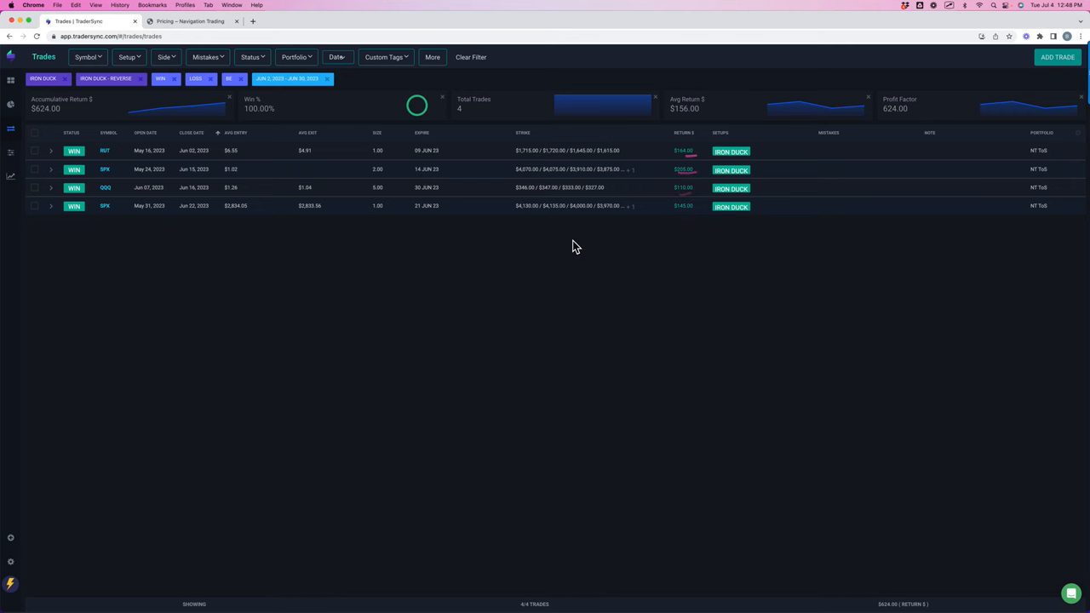
mouse_move(123, 53)
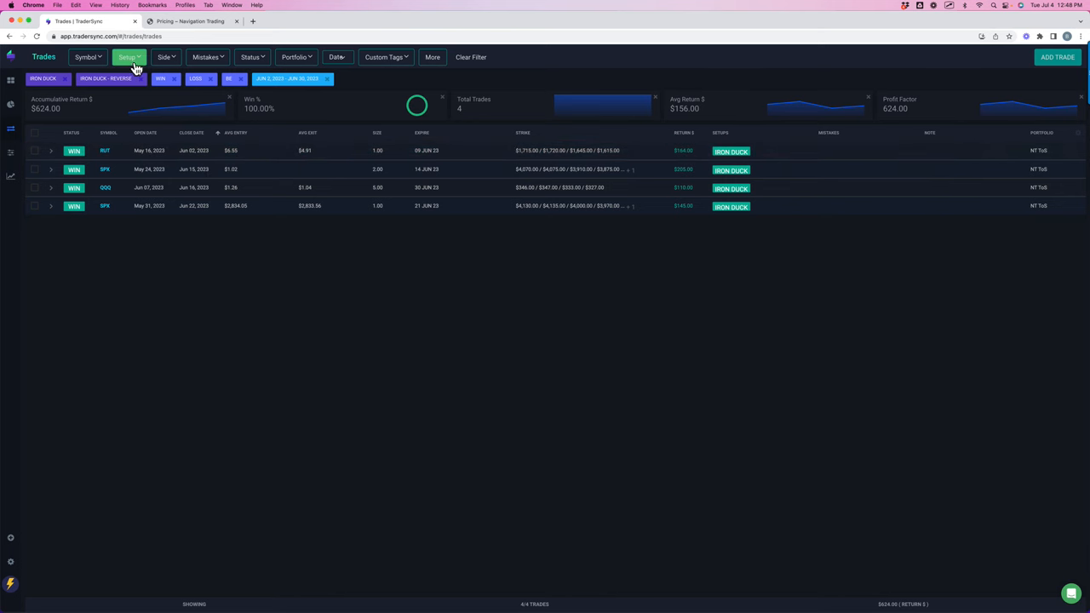
Step: Swap the filter to the NTT strategies: 22 trades, 40.91% win rate
left_click(127, 58)
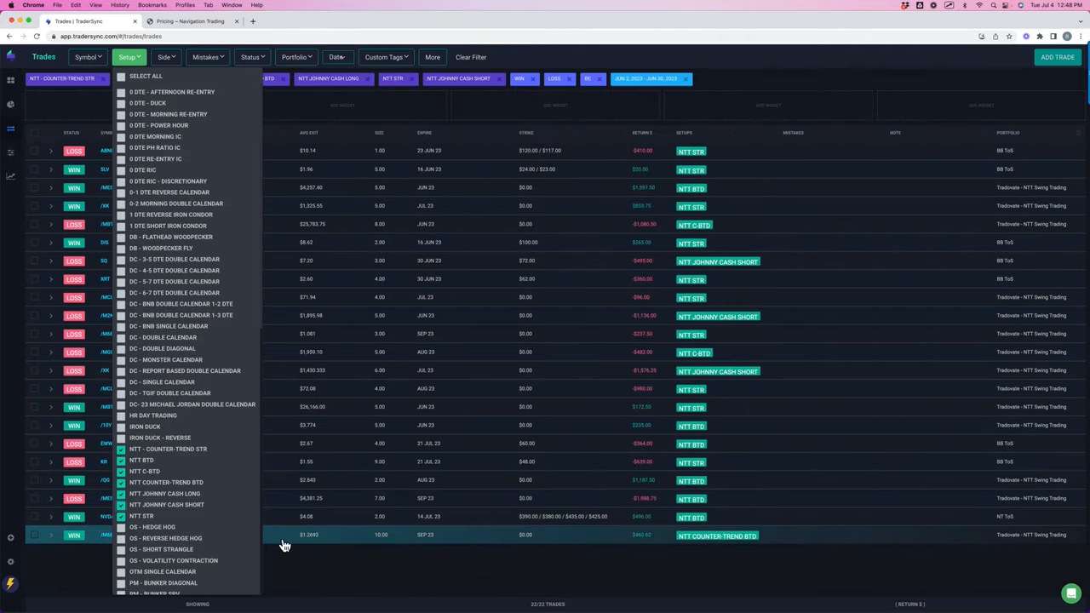
left_click(129, 58)
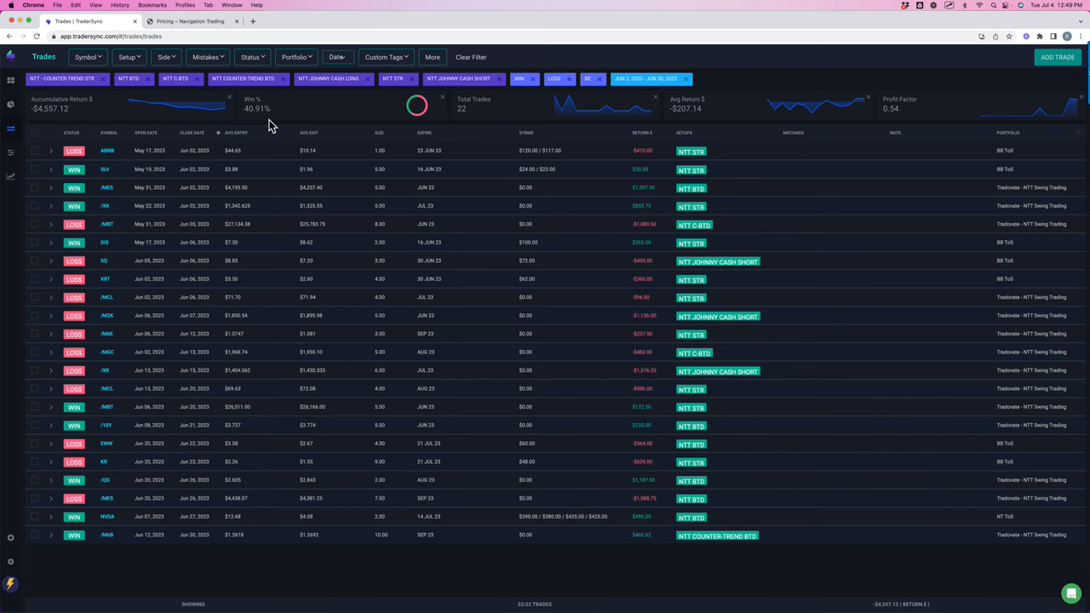
mouse_move(134, 75)
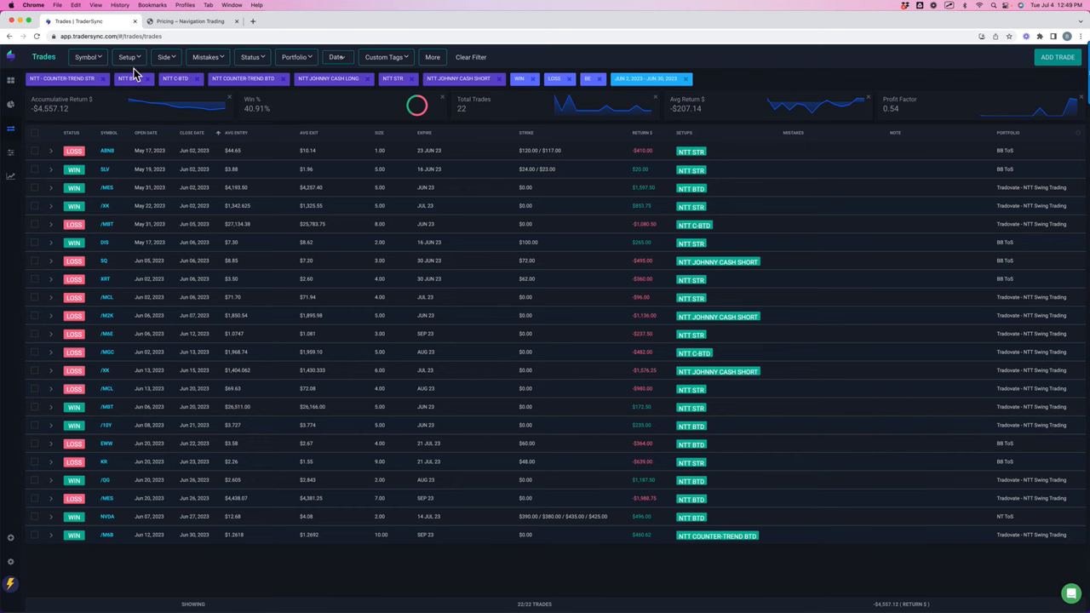
Step: Filter to the OG hedge hog, short strangle and volatility contraction setups: 14 trades, 78.57% win rate
left_click(127, 58)
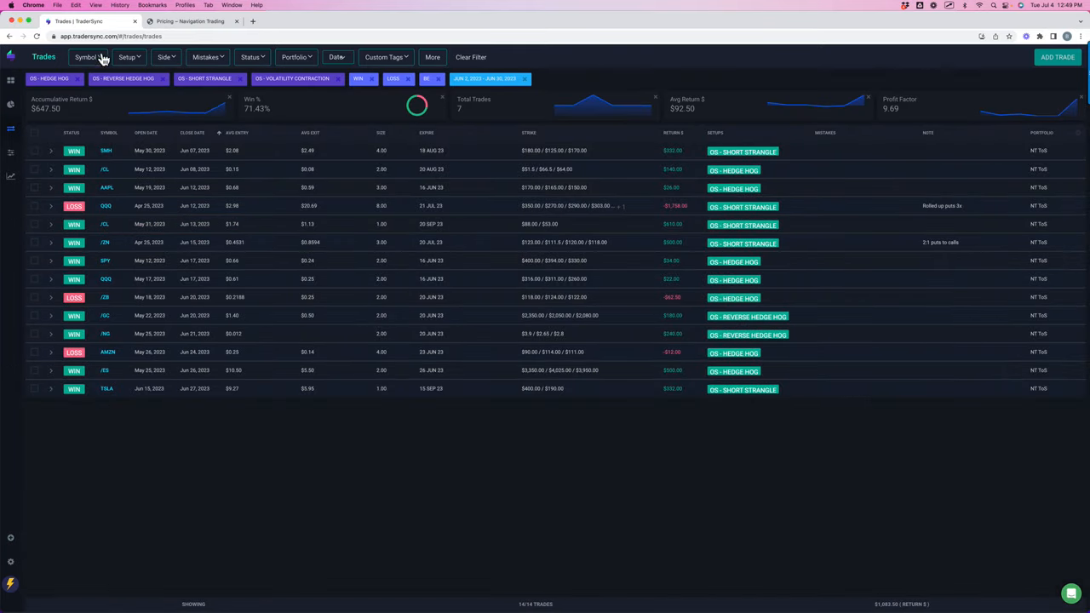
left_click(38, 35)
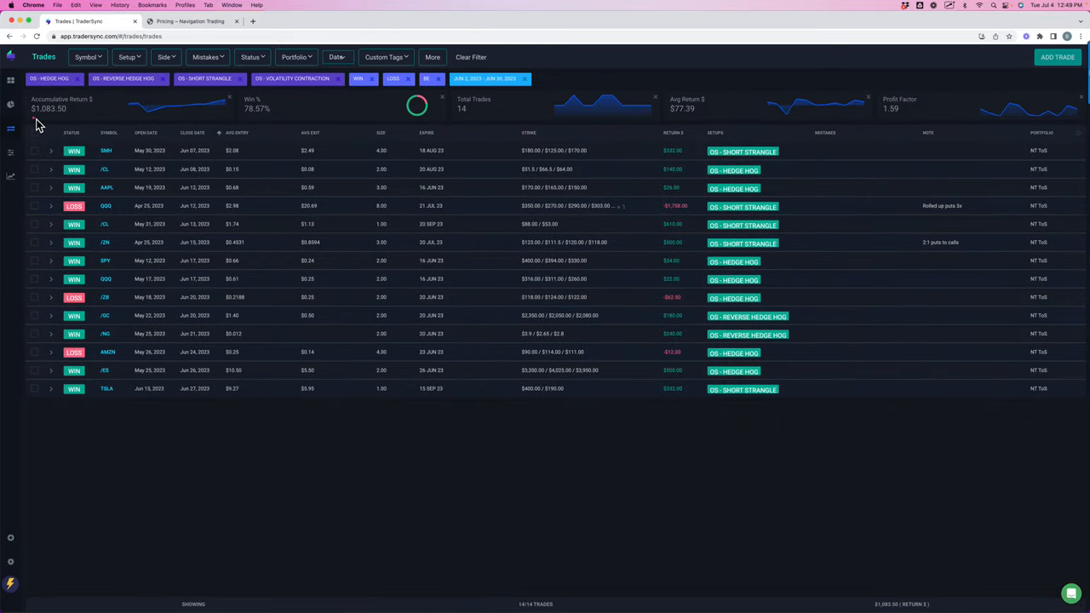
mouse_move(247, 126)
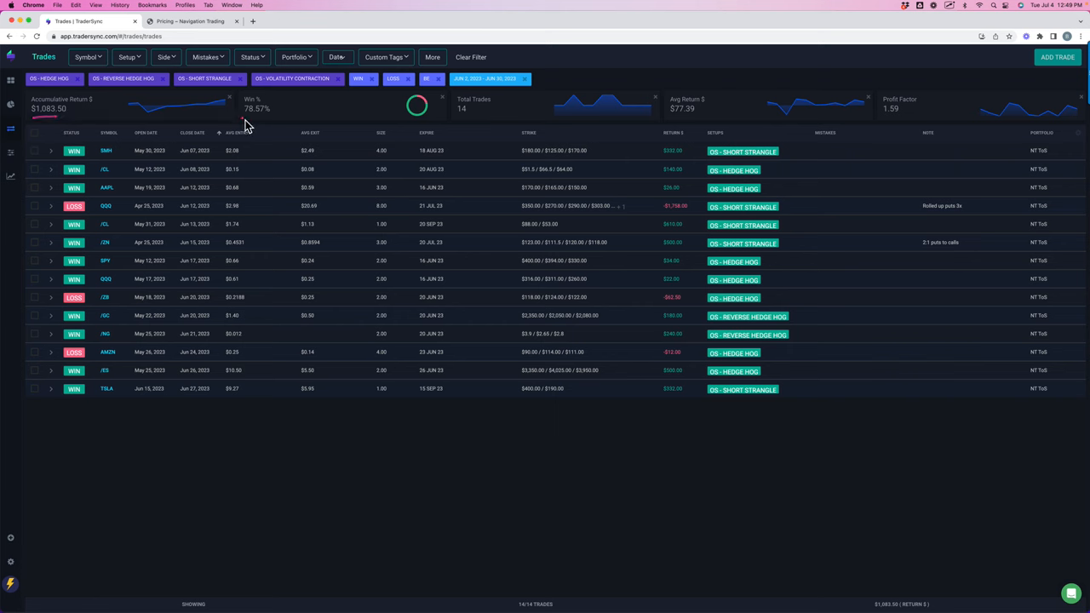
mouse_move(699, 303)
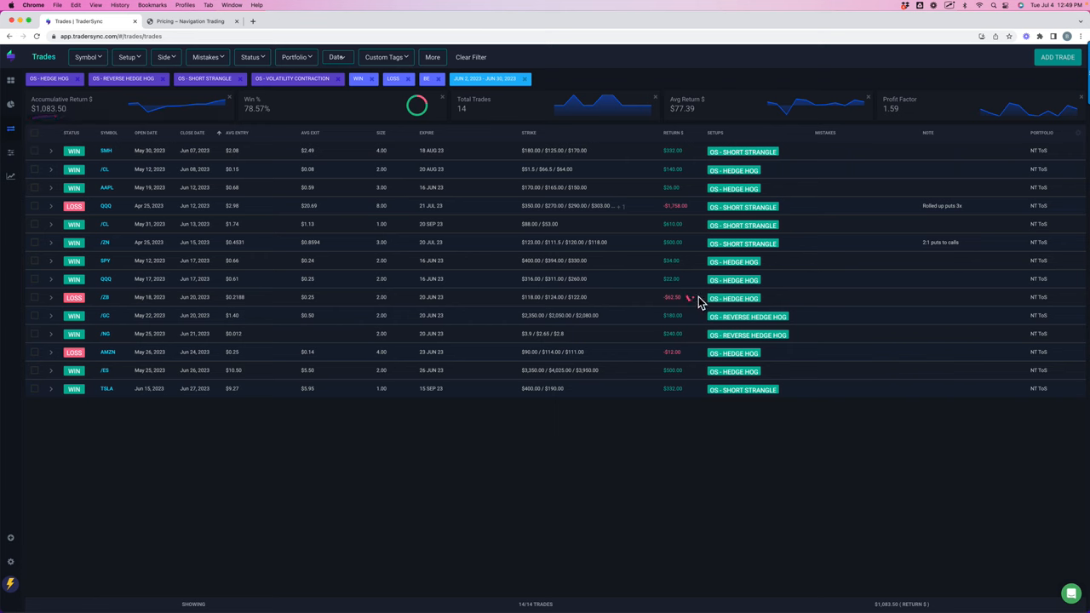
mouse_move(697, 344)
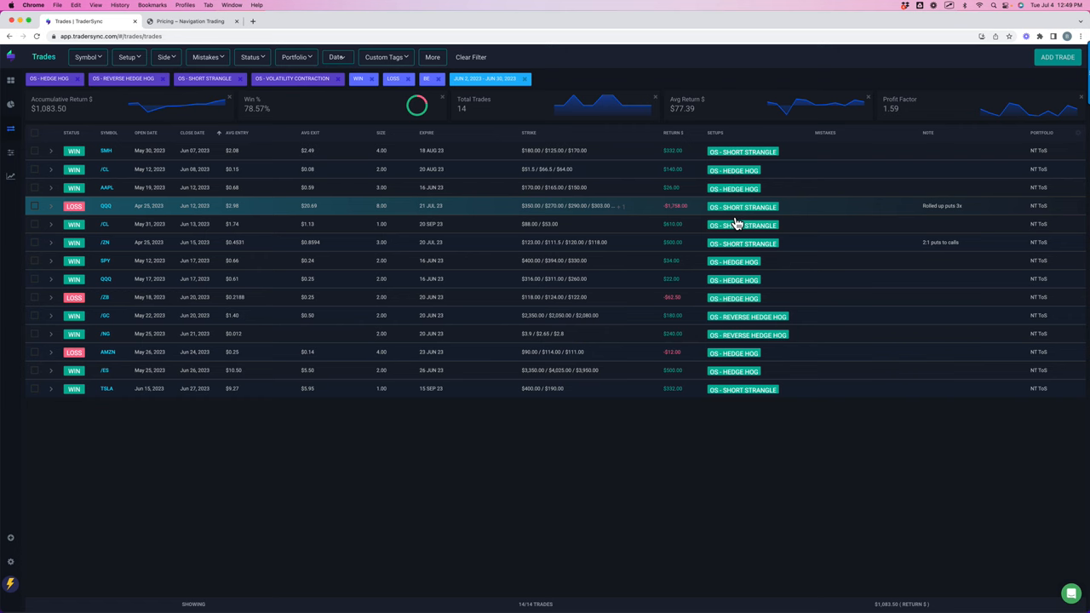
mouse_move(746, 221)
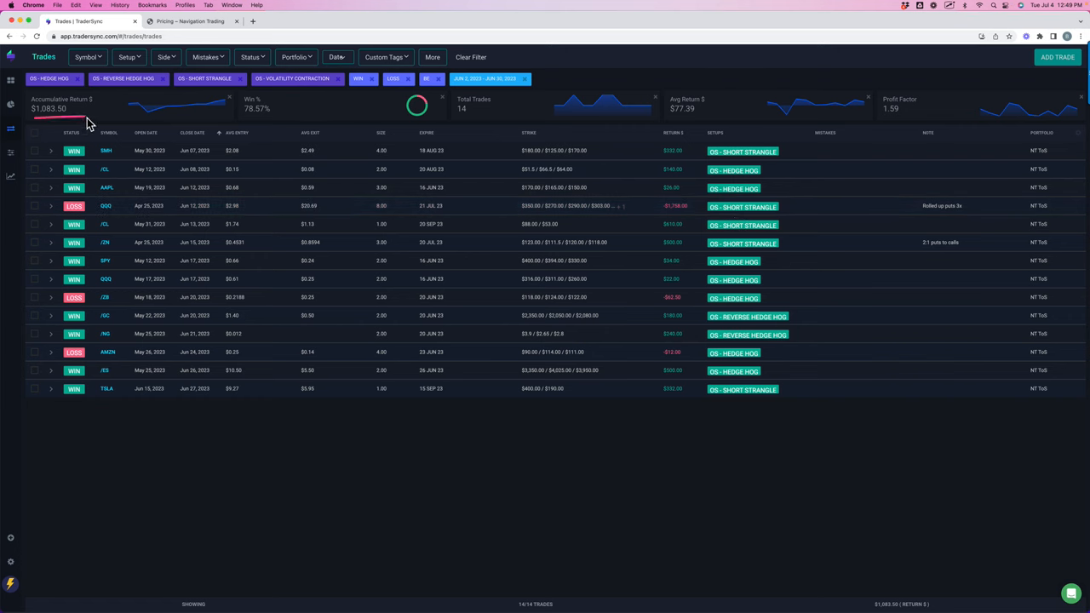
mouse_move(473, 126)
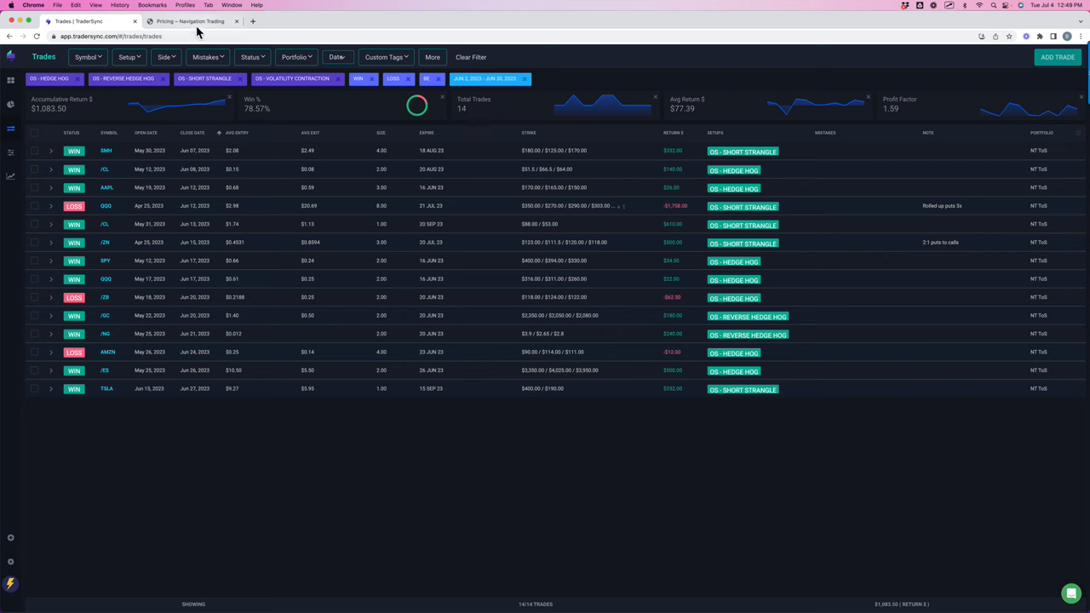
Step: Switch to the NavigationTrading pricing page showing the Free and Pro Membership plans
left_click(191, 20)
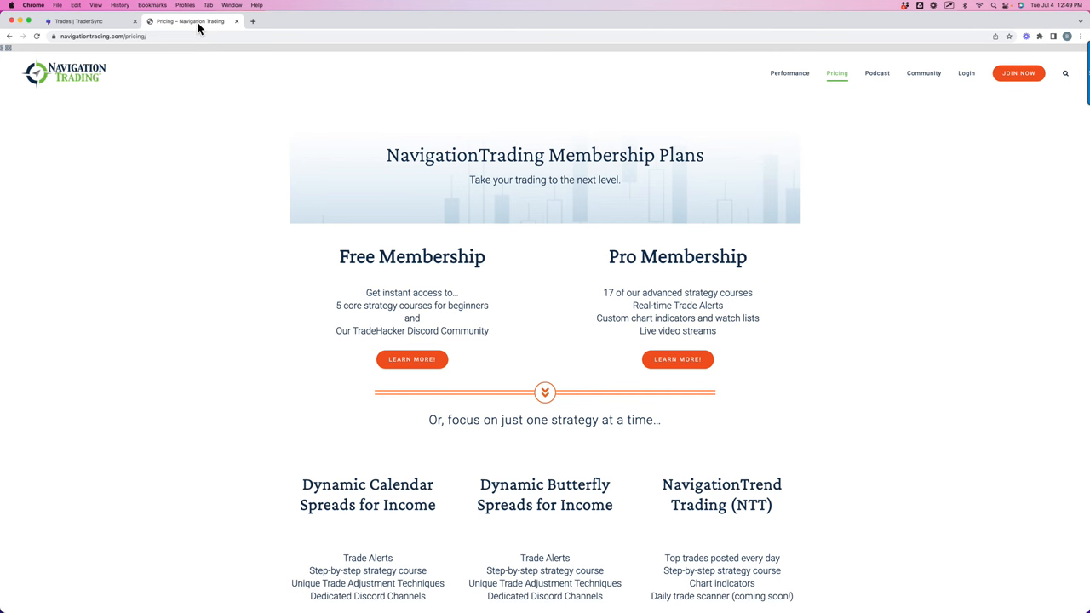
mouse_move(865, 97)
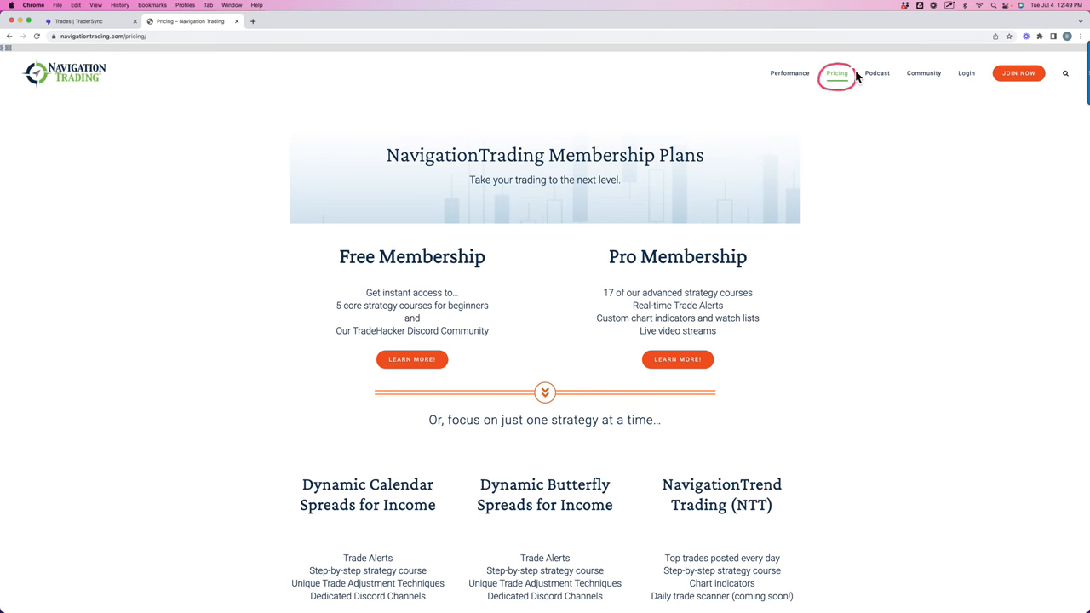
mouse_move(862, 79)
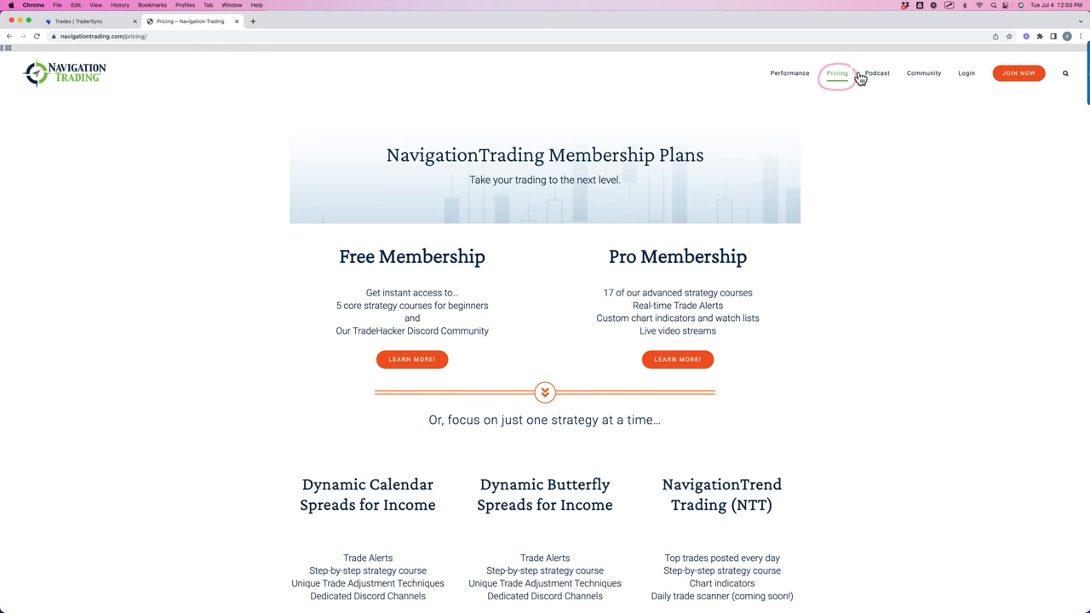
scroll("down", 3)
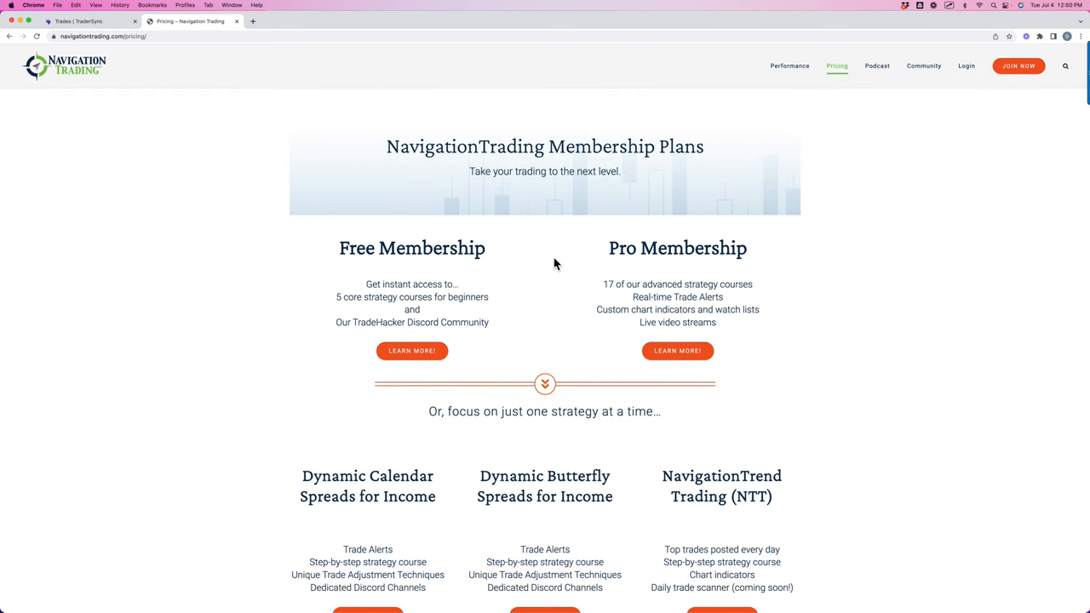
mouse_move(511, 293)
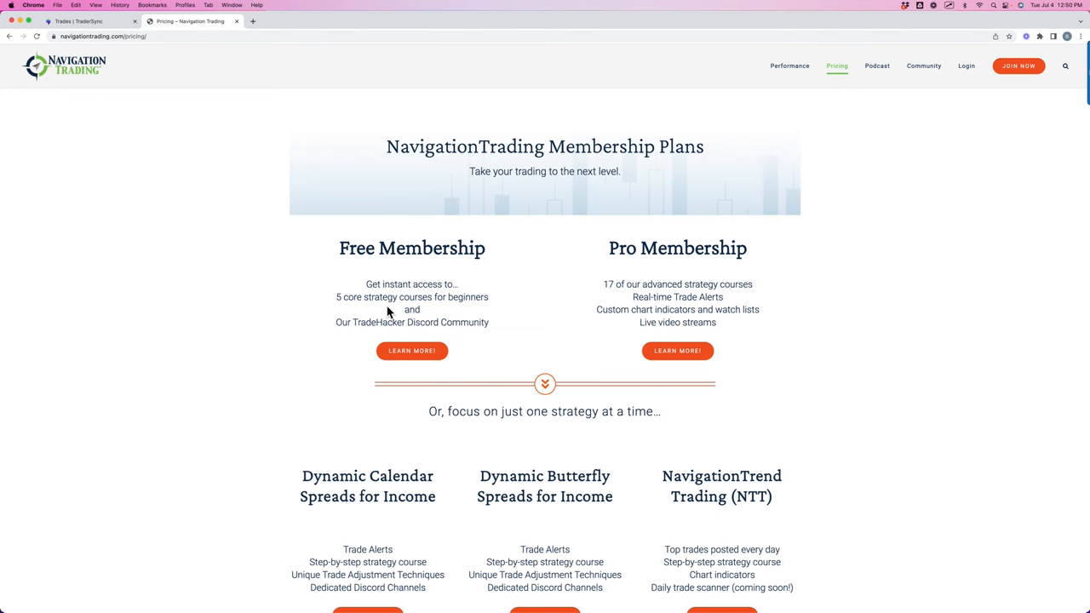
mouse_move(644, 303)
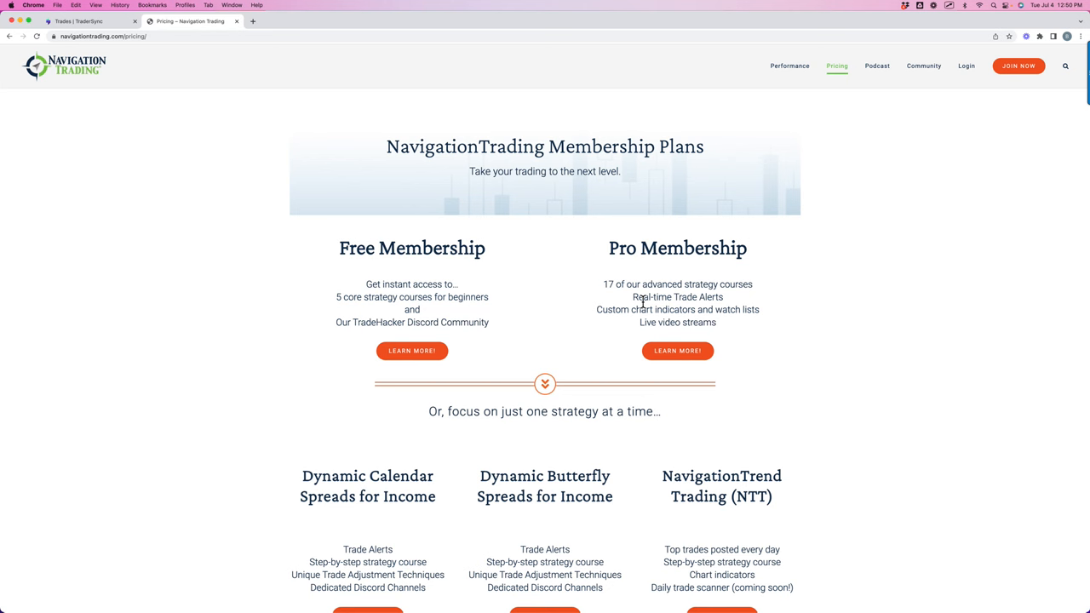
mouse_move(726, 310)
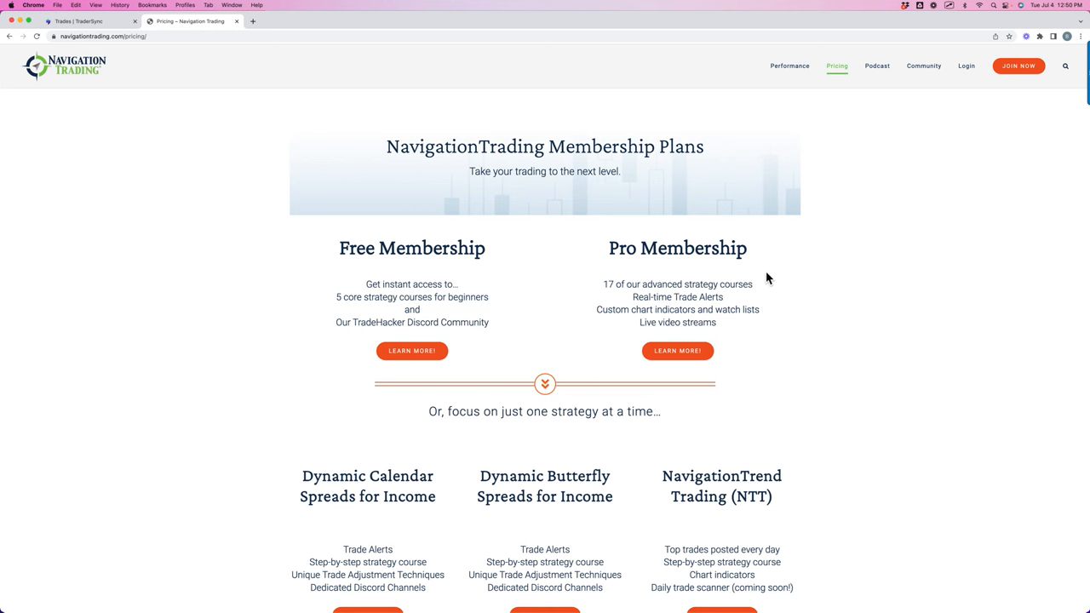
Step: Scroll down to the single-strategy plans such as Dynamic Calendar Spreads and Iron Duck
scroll("down", 3)
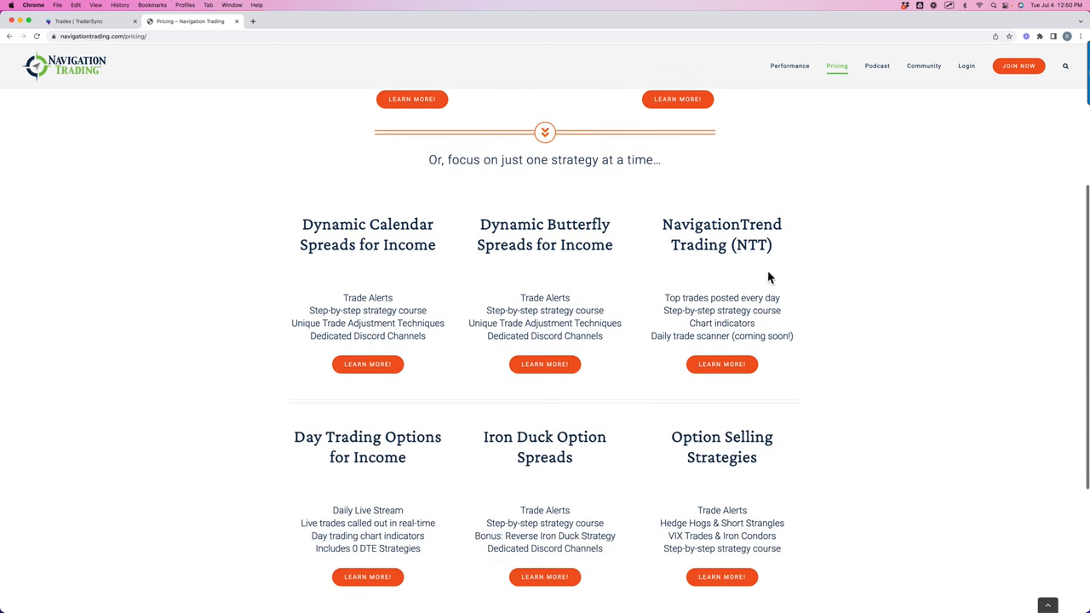
mouse_move(433, 290)
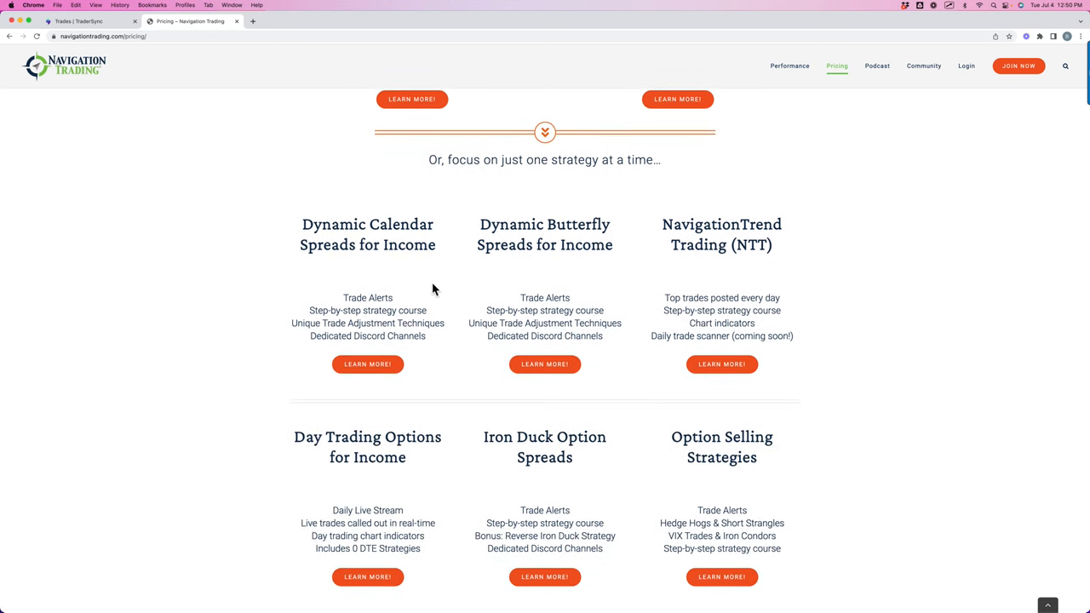
mouse_move(392, 271)
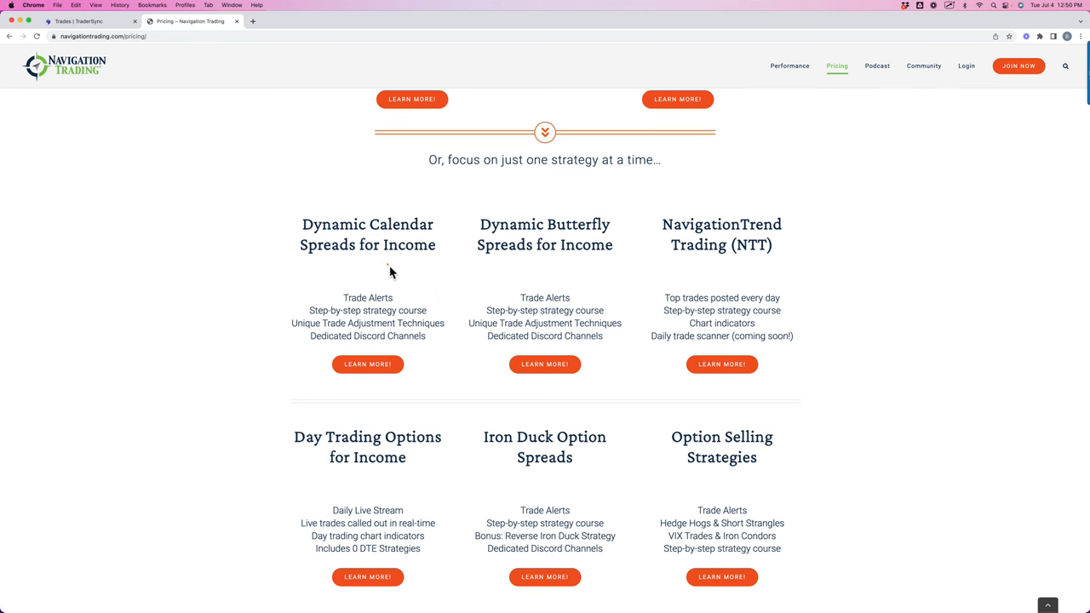
mouse_move(391, 288)
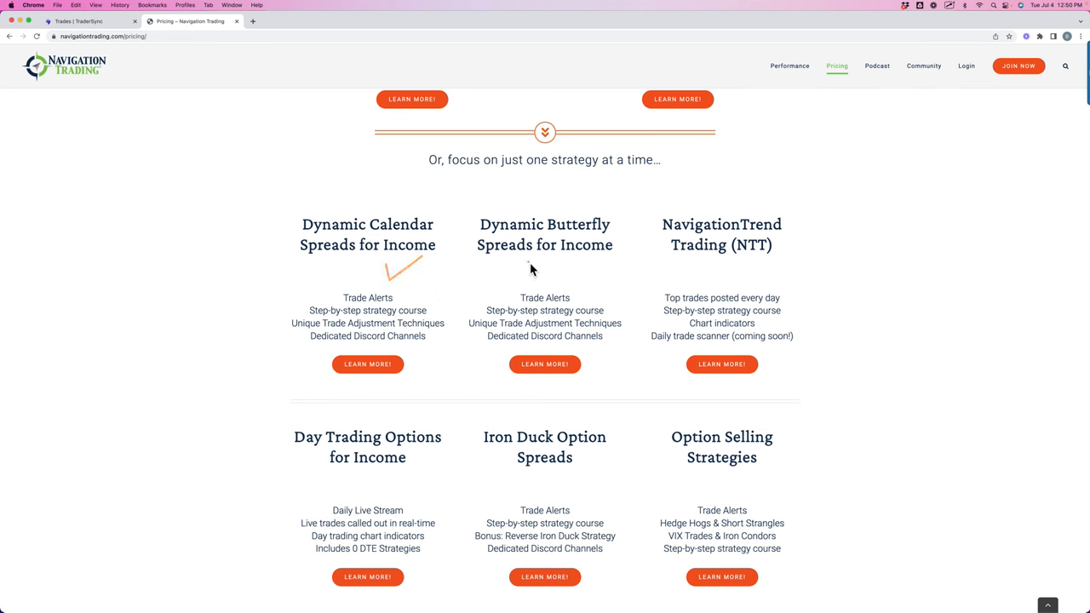
mouse_move(592, 259)
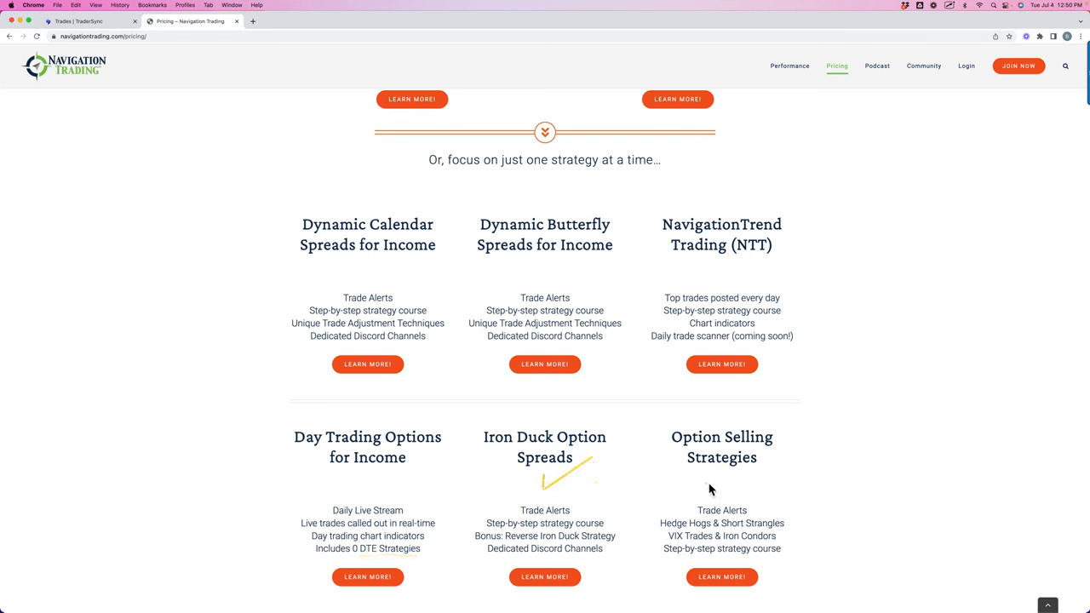
mouse_move(790, 278)
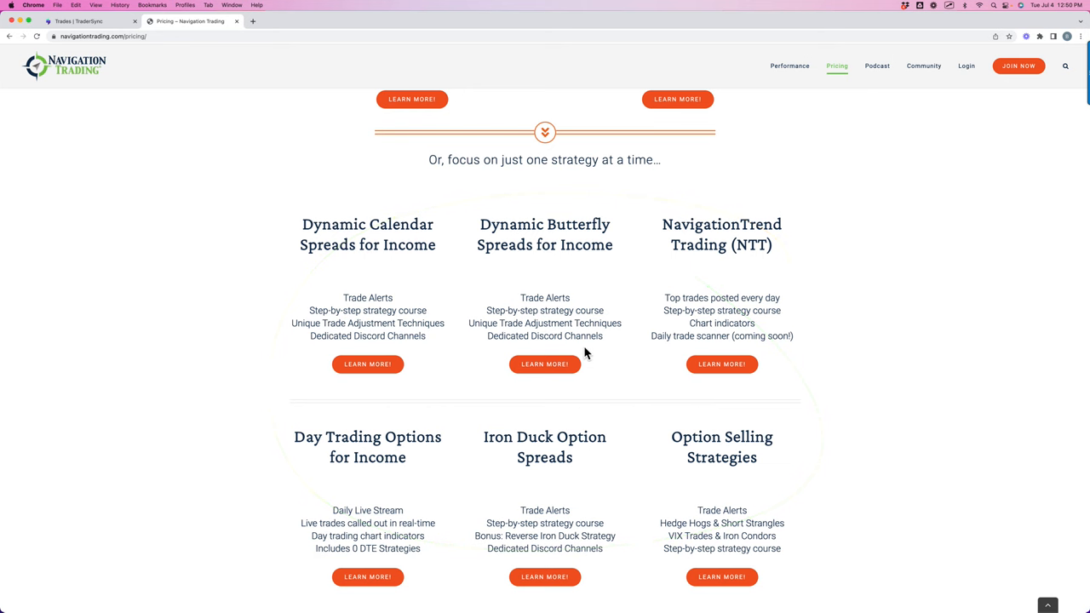
mouse_move(596, 356)
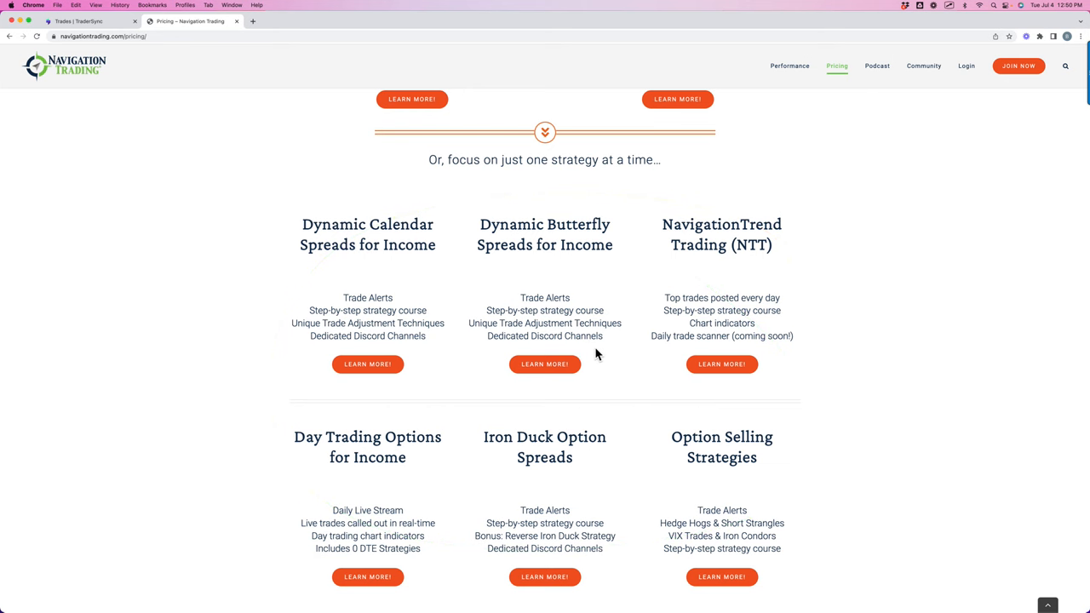